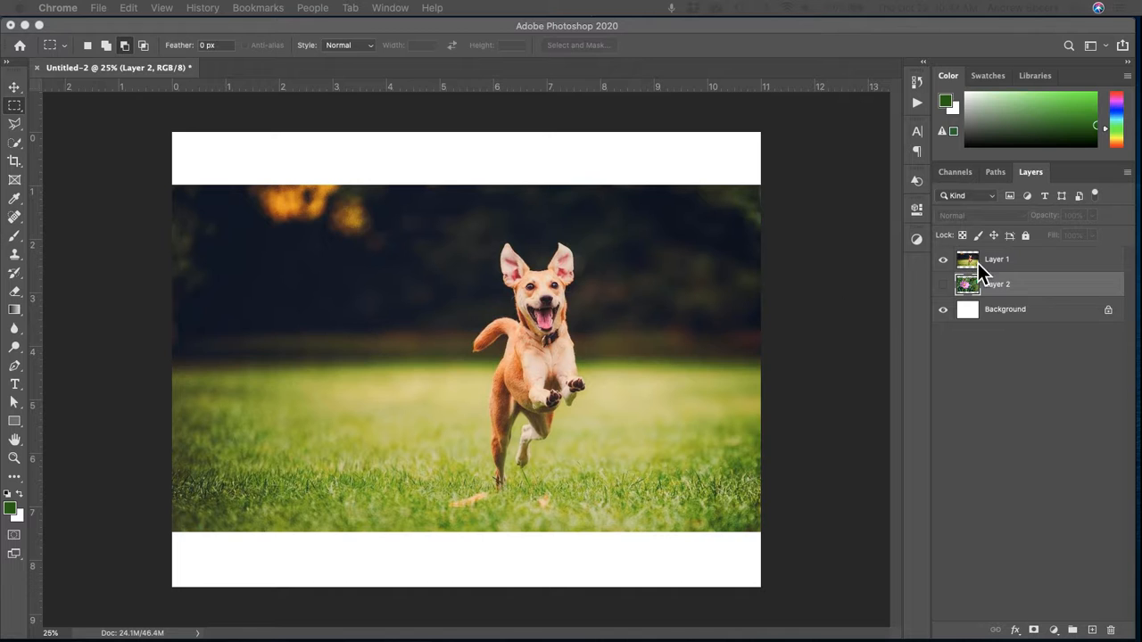
Make Layer 1, the running-dog photo layer, the active layer
{"action": "left_click", "coordinate": [995, 259]}
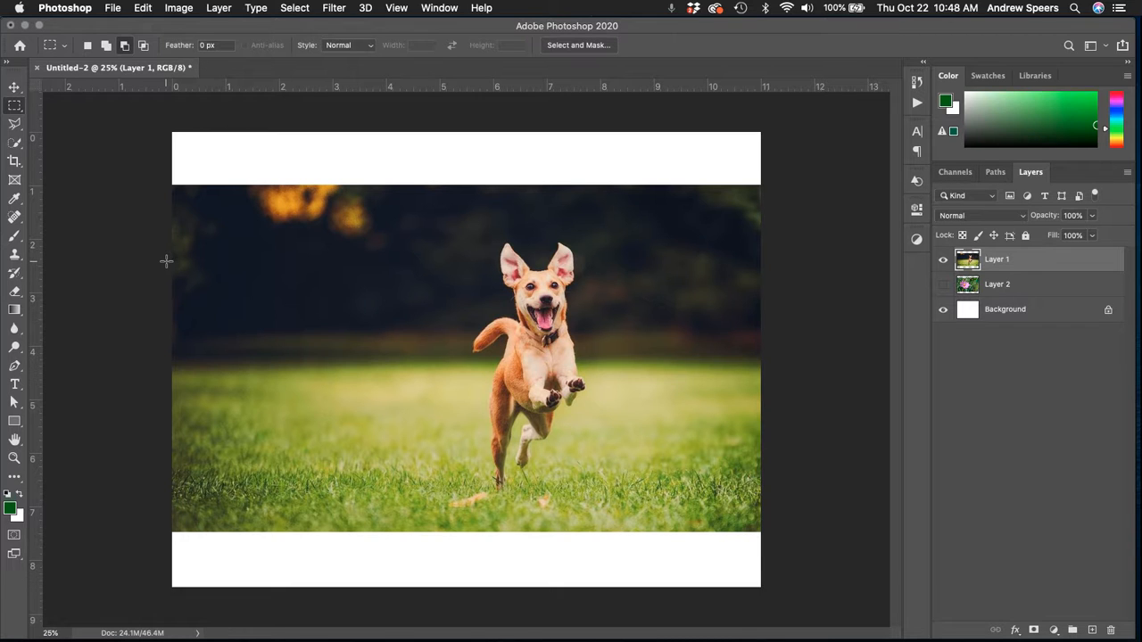
{"action": "mouse_move", "coordinate": [443, 310]}
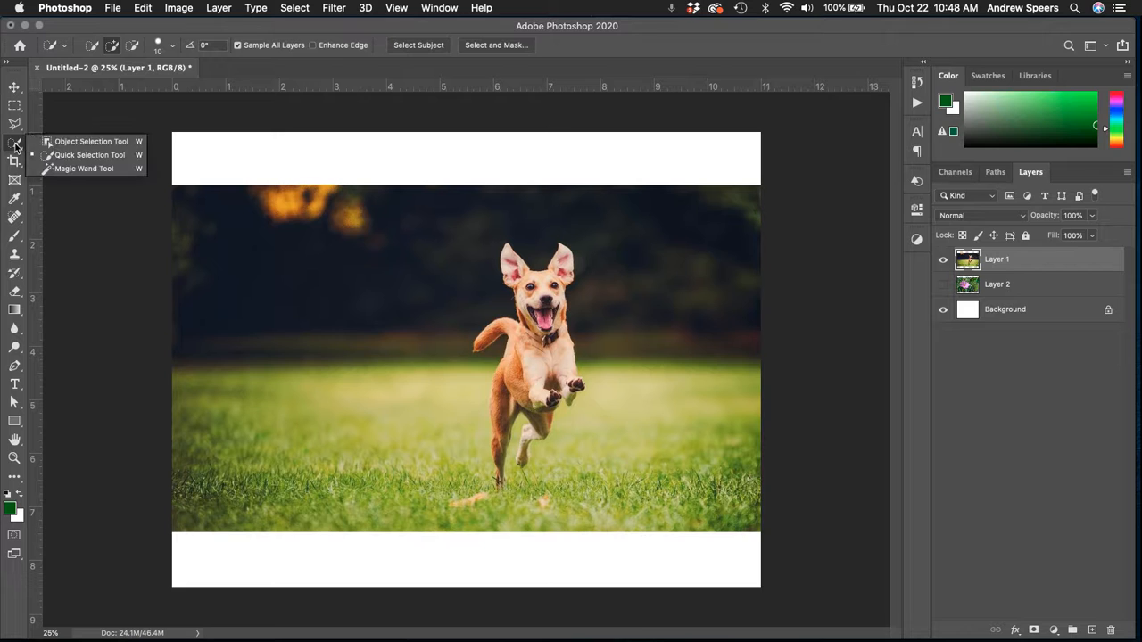
Select the running dog with the Object Selection Tool and copy it onto a new Layer 3 moved left
{"action": "left_click", "coordinate": [90, 141]}
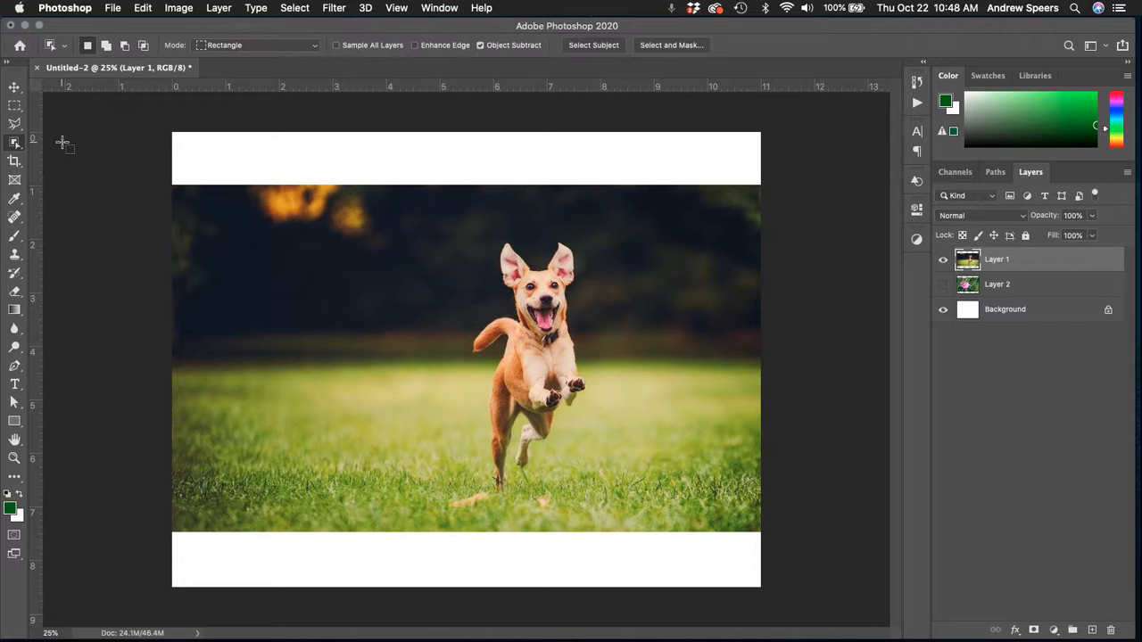
{"action": "mouse_move", "coordinate": [478, 240]}
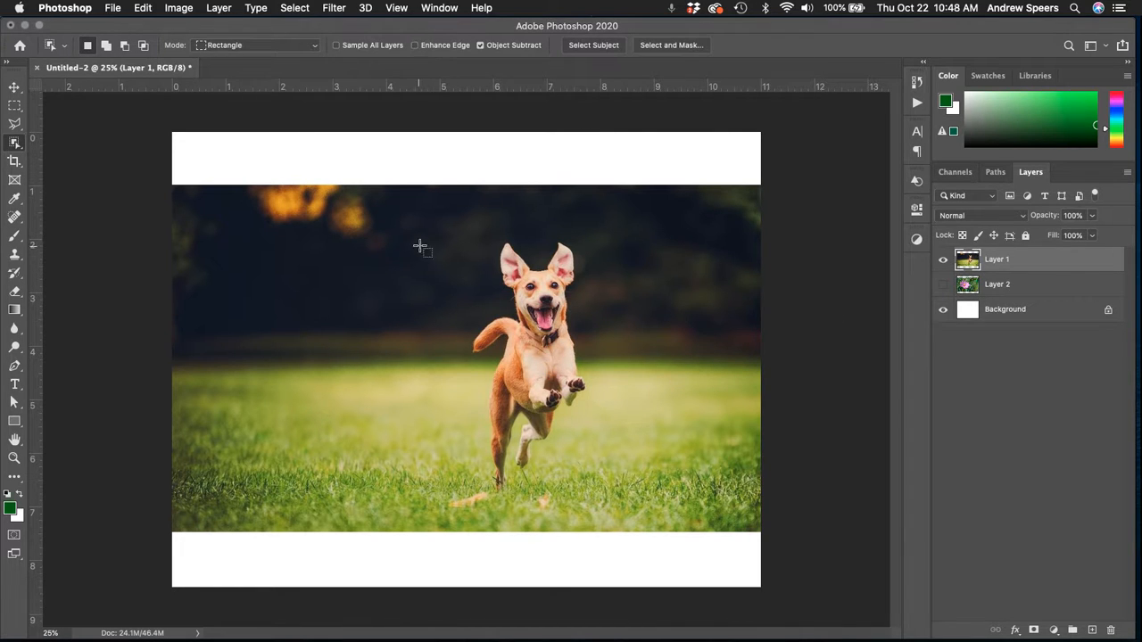
{"action": "left_click_drag", "start_coordinate": [442, 236], "coordinate": [542, 312]}
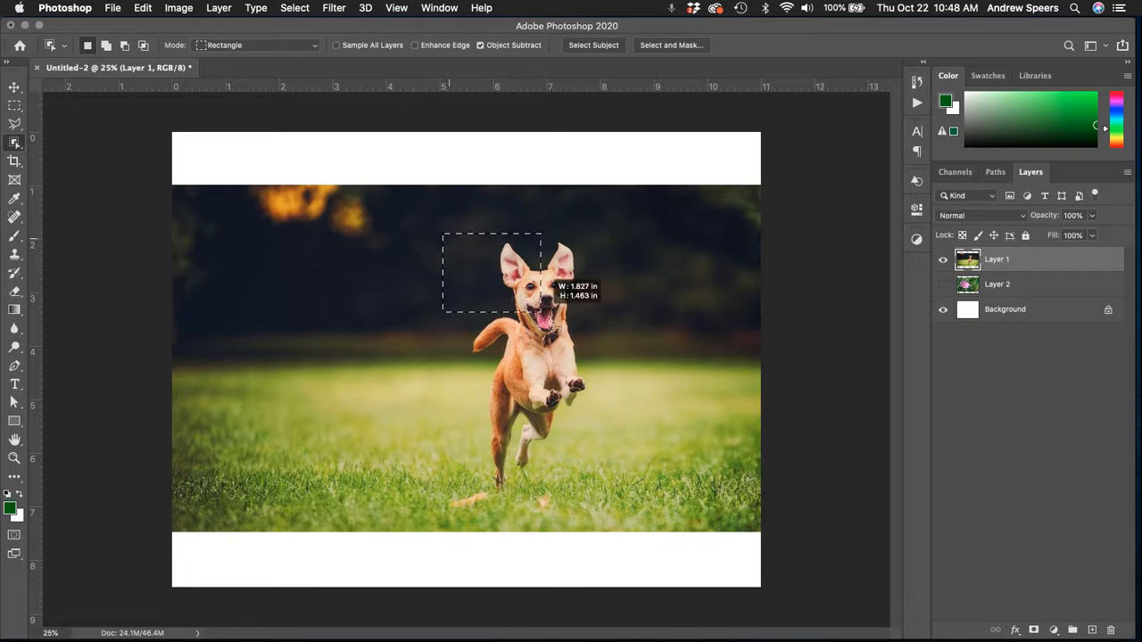
{"action": "left_click_drag", "start_coordinate": [539, 313], "coordinate": [603, 508]}
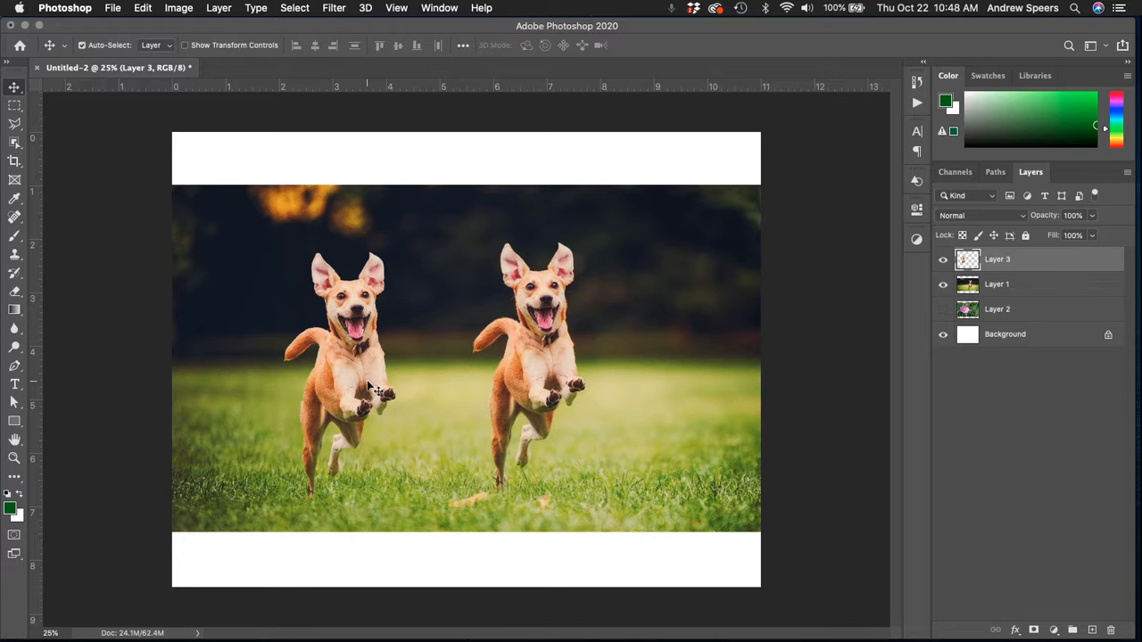
Hide and re-show Layer 1 to check the cut-out dog sits on its own layer
{"action": "left_click", "coordinate": [942, 284]}
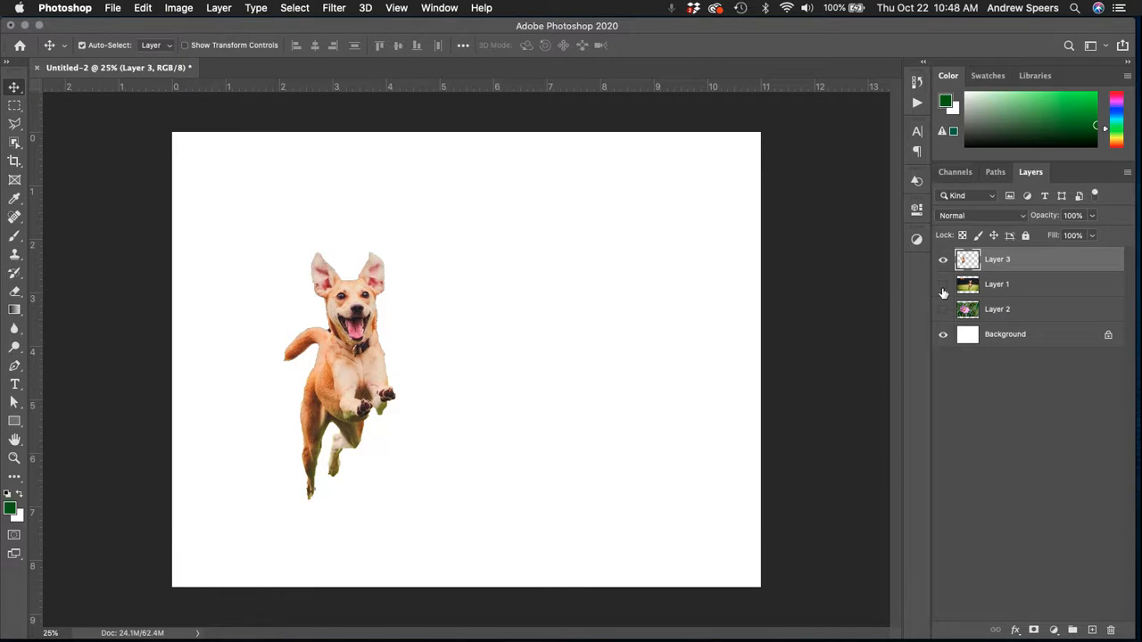
{"action": "left_click", "coordinate": [942, 284]}
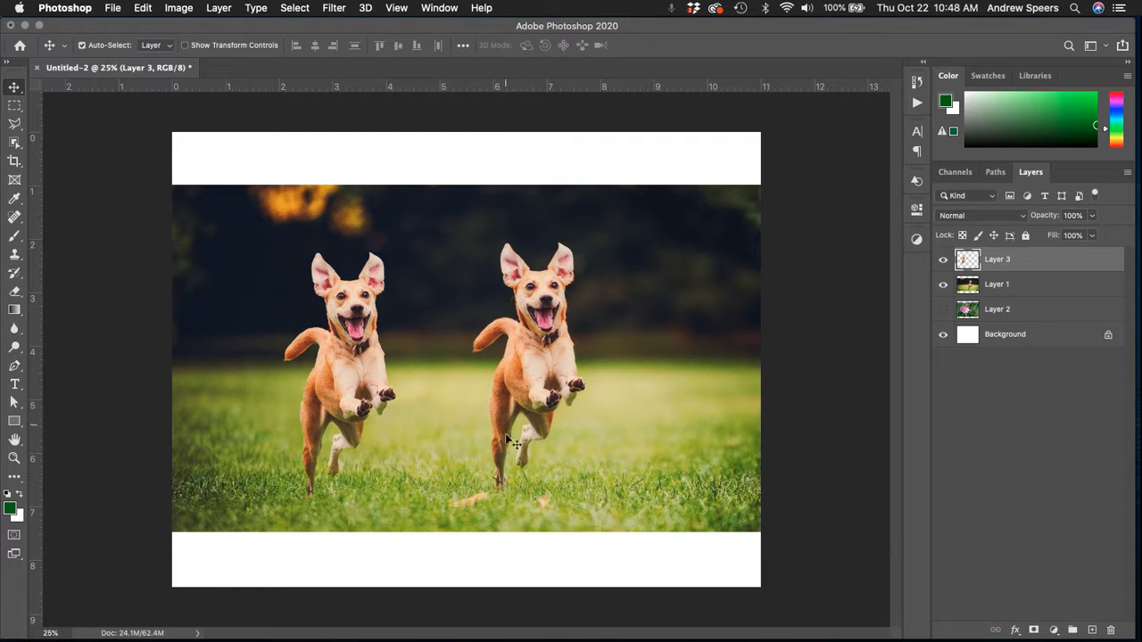
Duplicate Layer 1 and select the right-hand dog on the copy with Object Selection
{"action": "left_click", "coordinate": [995, 284]}
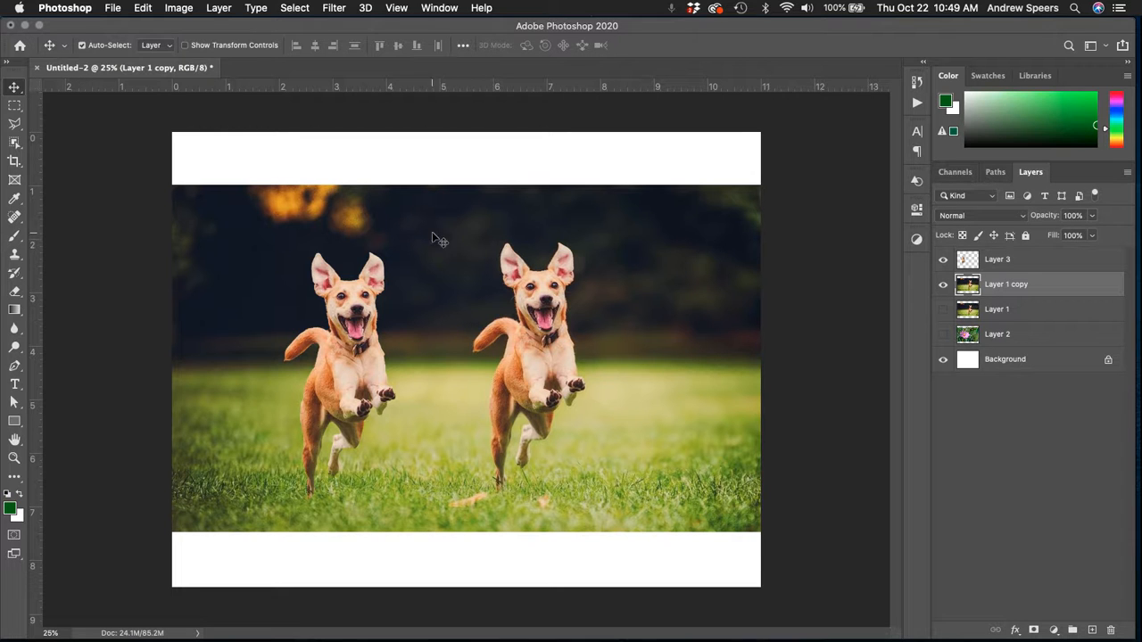
{"action": "left_click", "coordinate": [14, 141]}
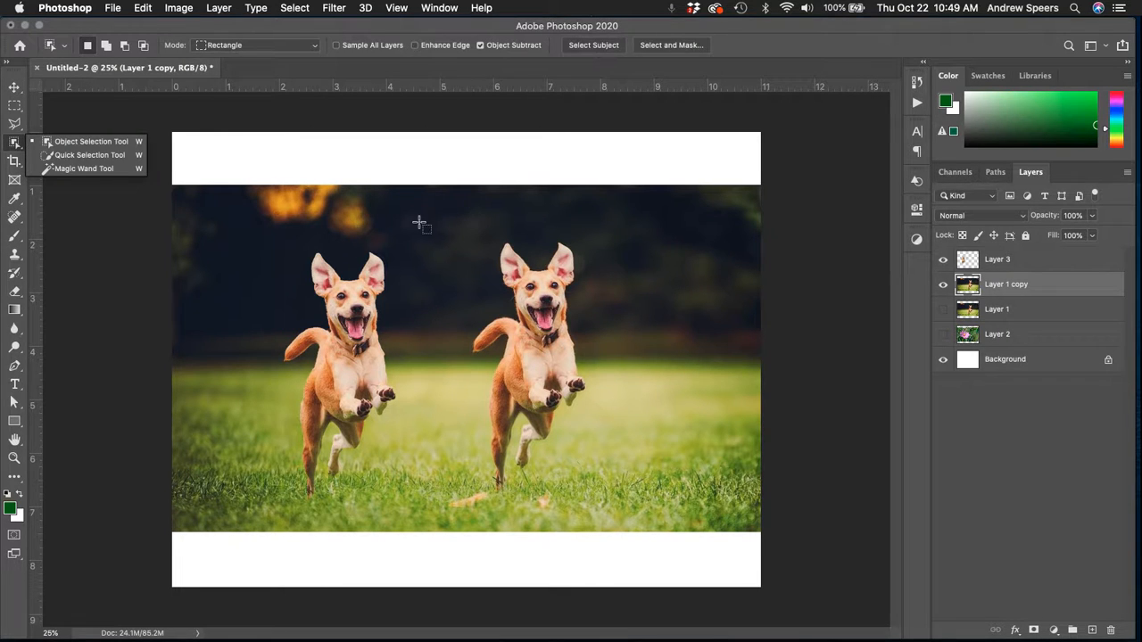
{"action": "left_click_drag", "start_coordinate": [453, 234], "coordinate": [600, 501]}
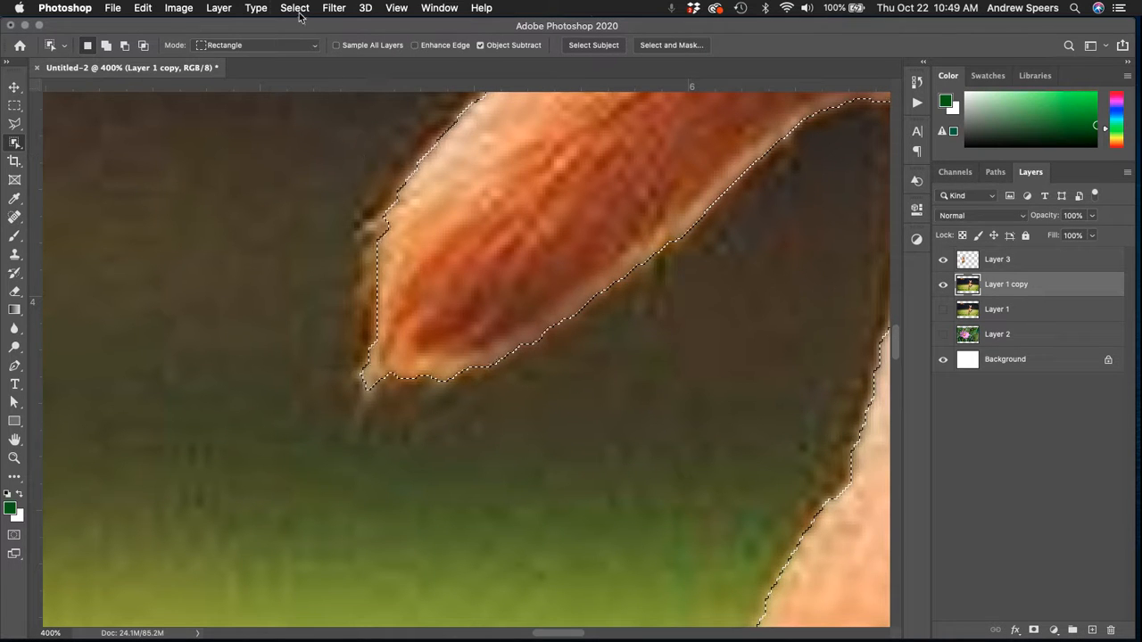
Expand the dog selection by 10 pixels via Select > Modify > Expand
{"action": "left_click", "coordinate": [294, 7]}
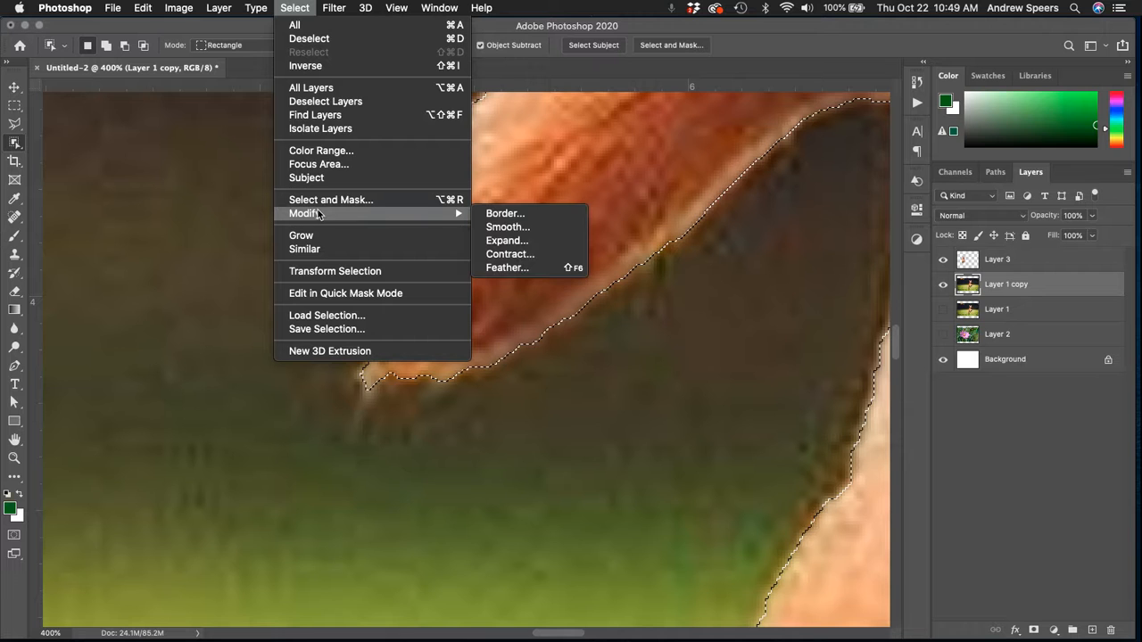
{"action": "left_click", "coordinate": [507, 239]}
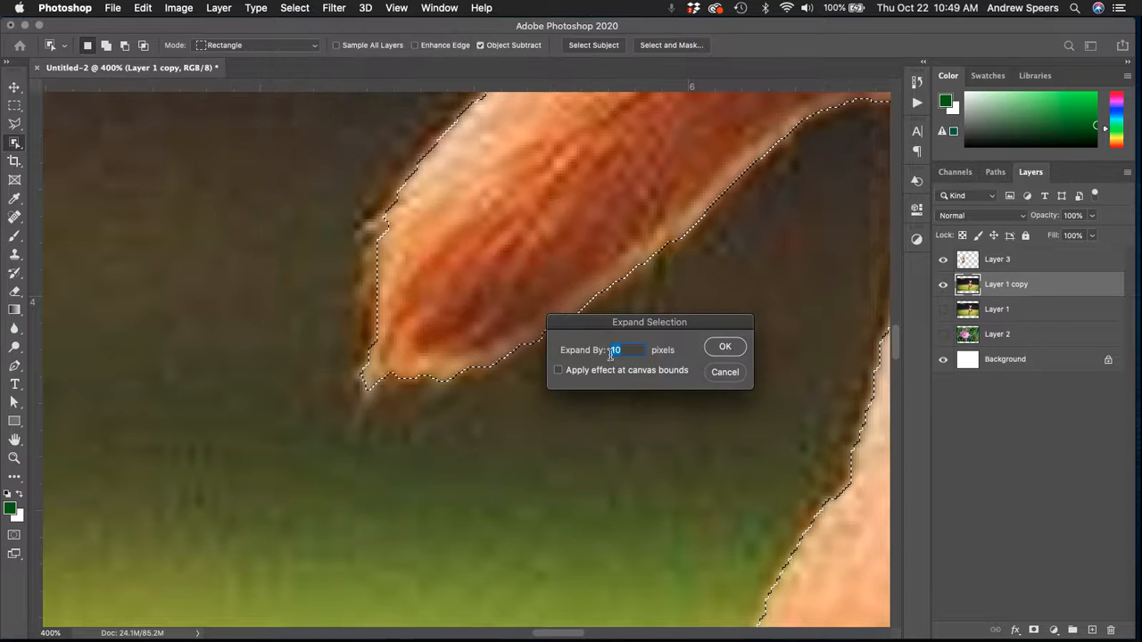
{"action": "left_click_drag", "start_coordinate": [649, 321], "coordinate": [703, 364]}
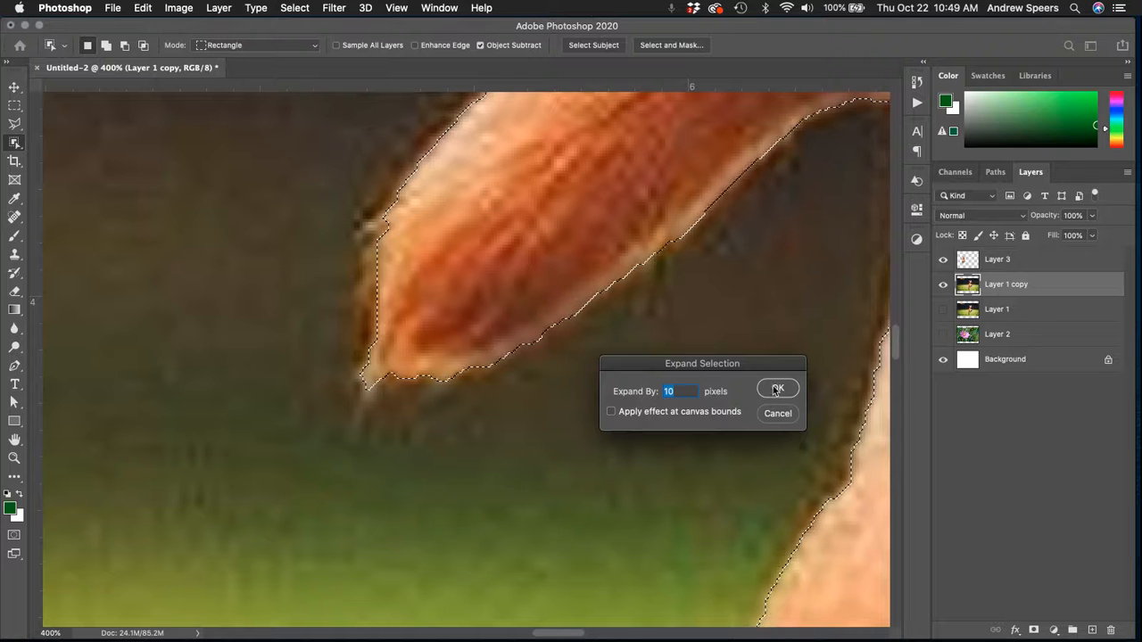
{"action": "left_click", "coordinate": [778, 389]}
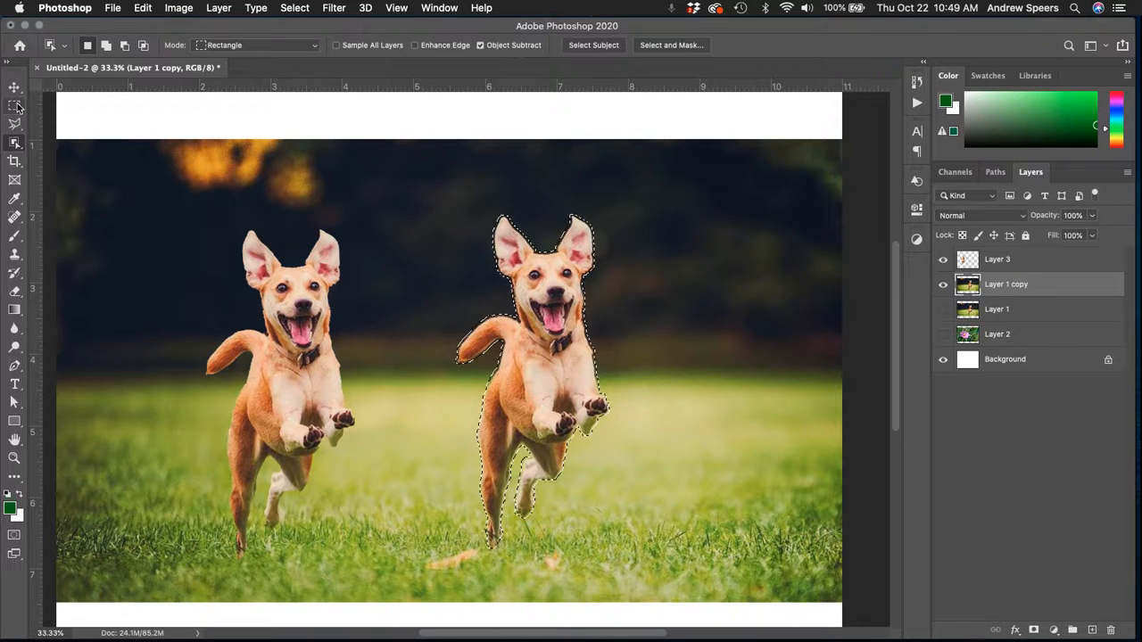
Fill the selected dog area with Content-Aware fill so only grass remains, then check layer visibility
{"action": "right_click", "coordinate": [518, 336]}
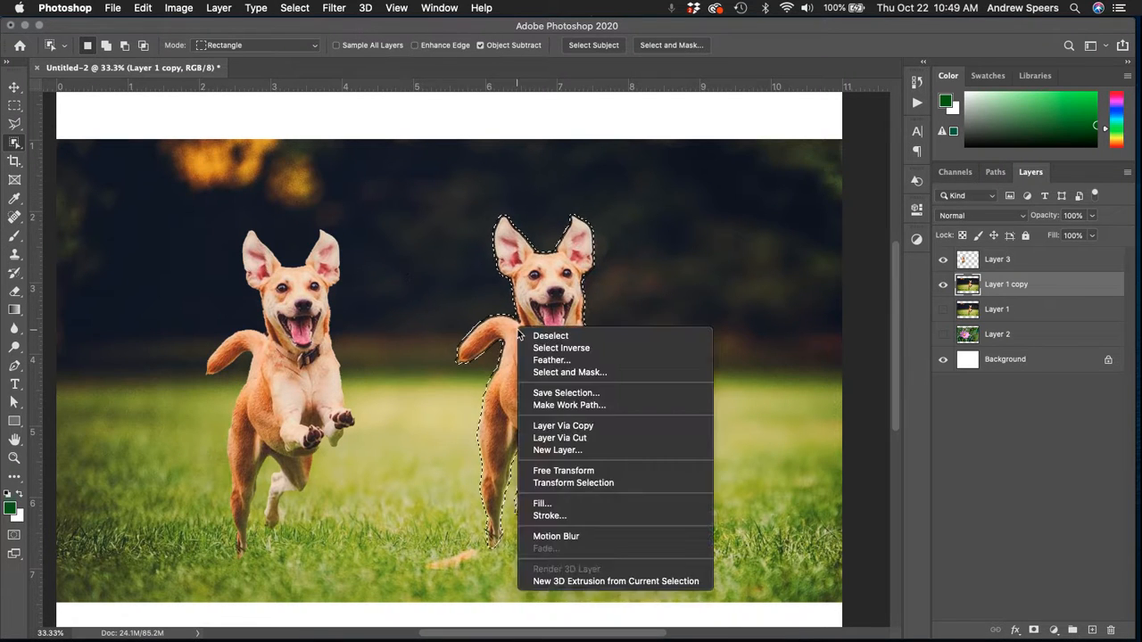
{"action": "mouse_move", "coordinate": [543, 503]}
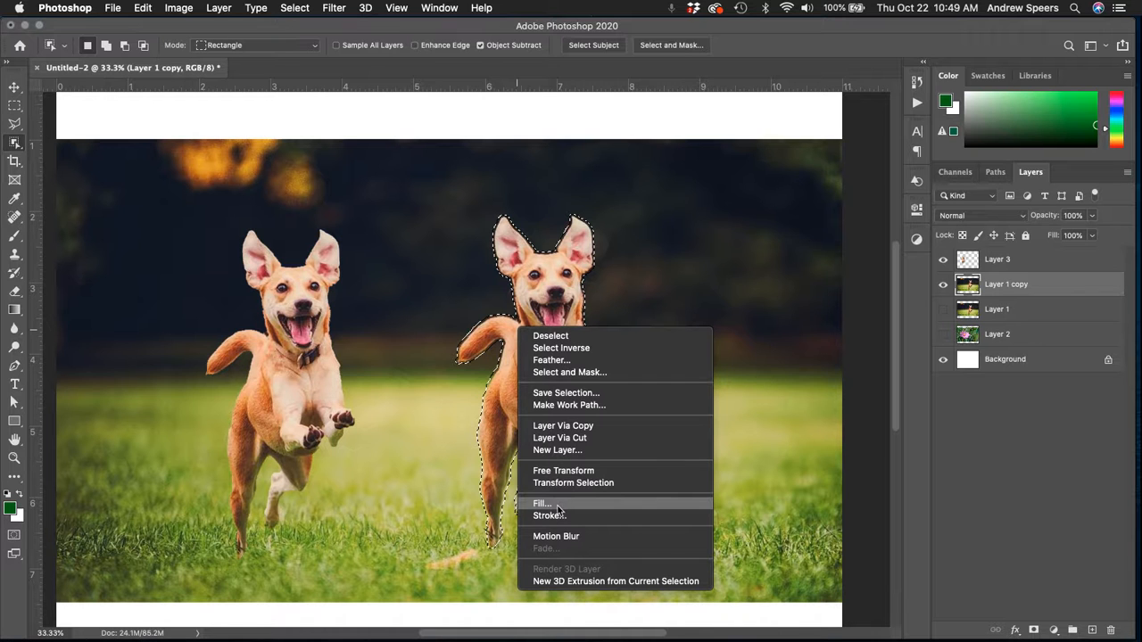
{"action": "left_click", "coordinate": [542, 503]}
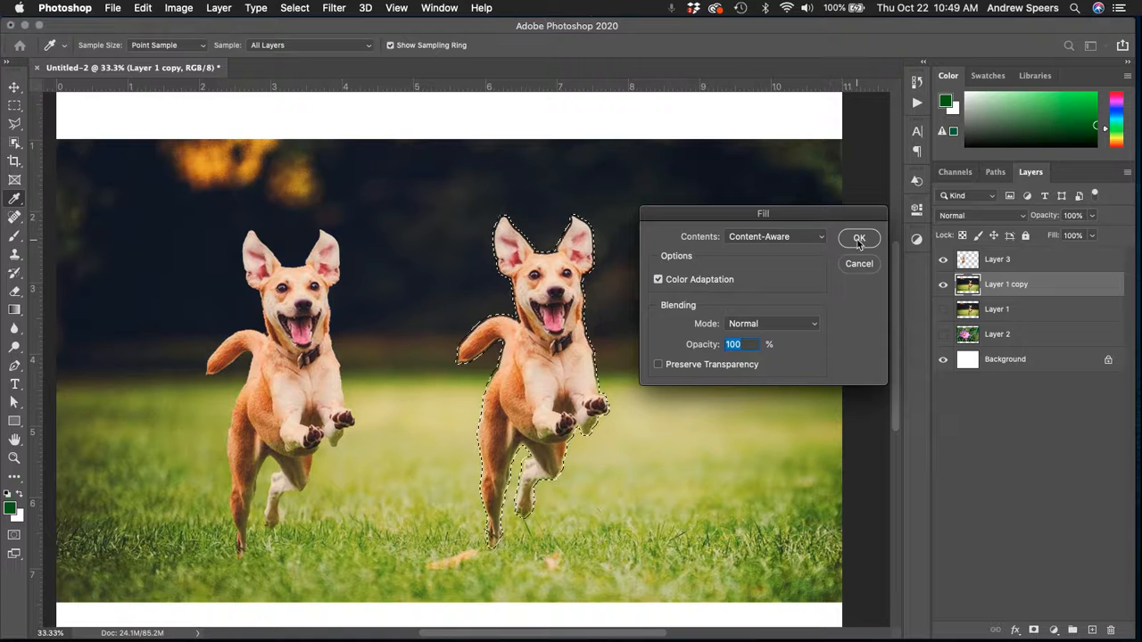
{"action": "left_click", "coordinate": [859, 239]}
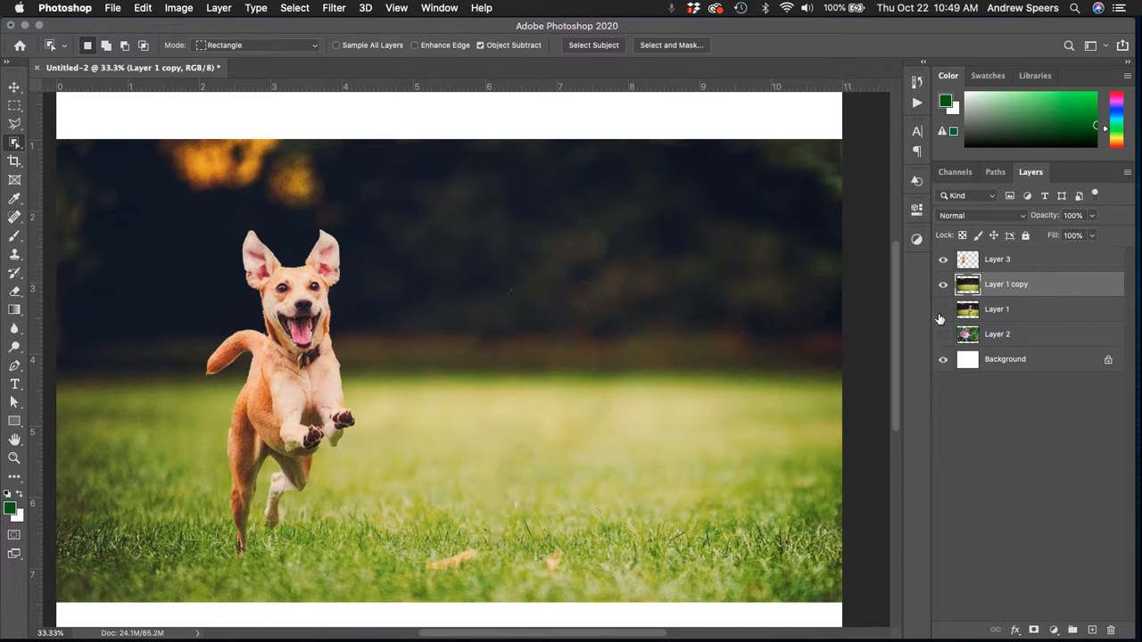
{"action": "left_click", "coordinate": [942, 284]}
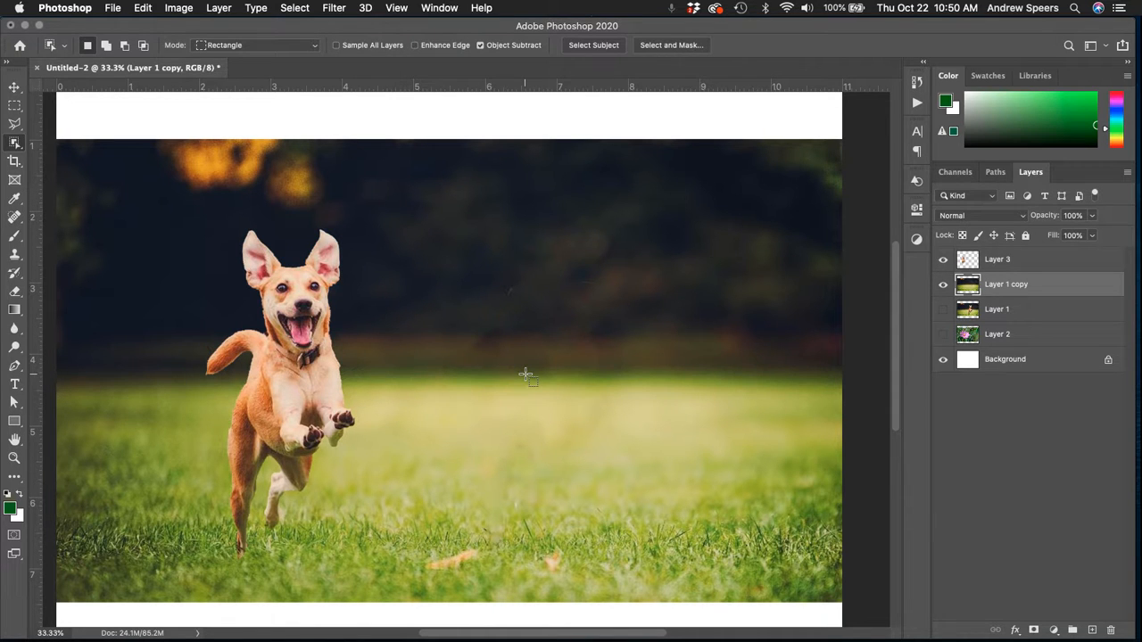
{"action": "mouse_move", "coordinate": [542, 325]}
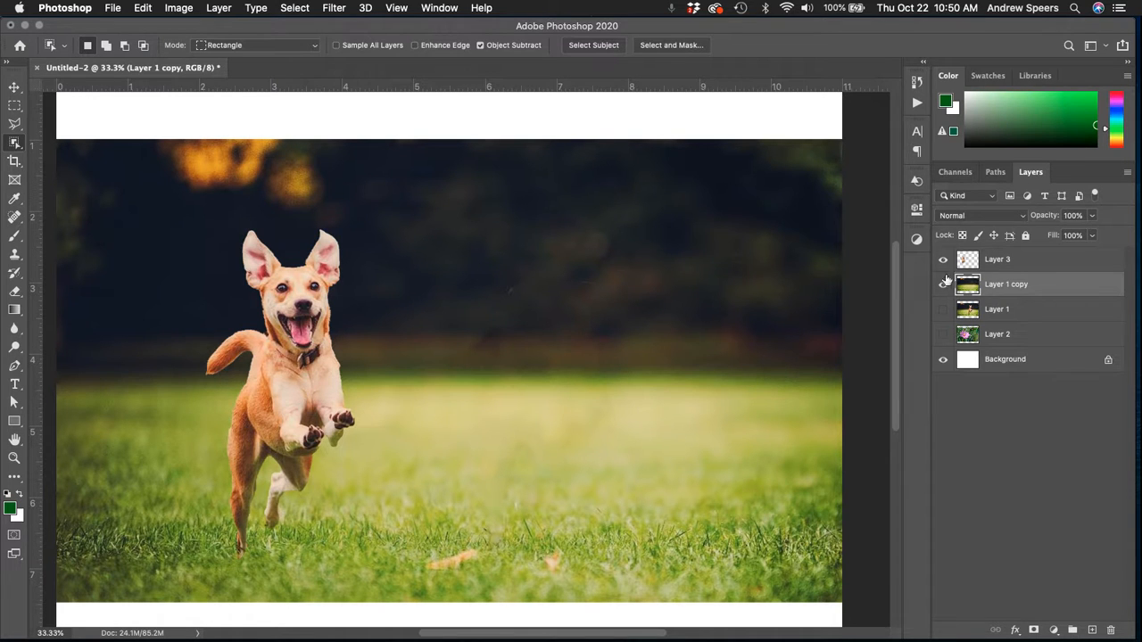
Hide the dog layers and show the pink flower photo on Layer 2
{"action": "left_click", "coordinate": [942, 283]}
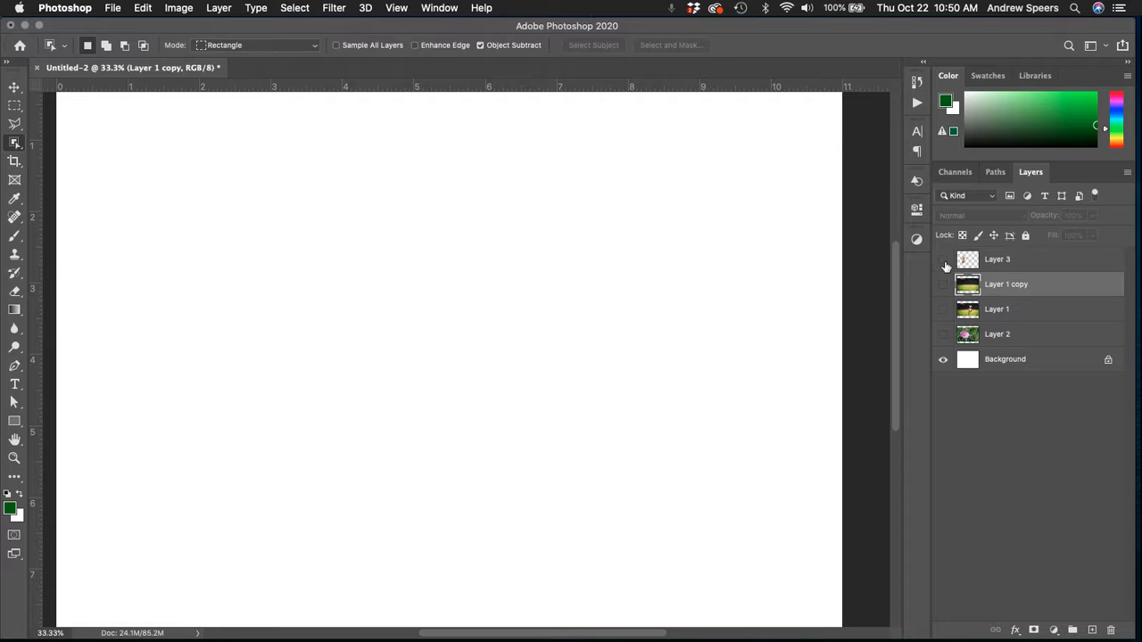
{"action": "left_click", "coordinate": [943, 333]}
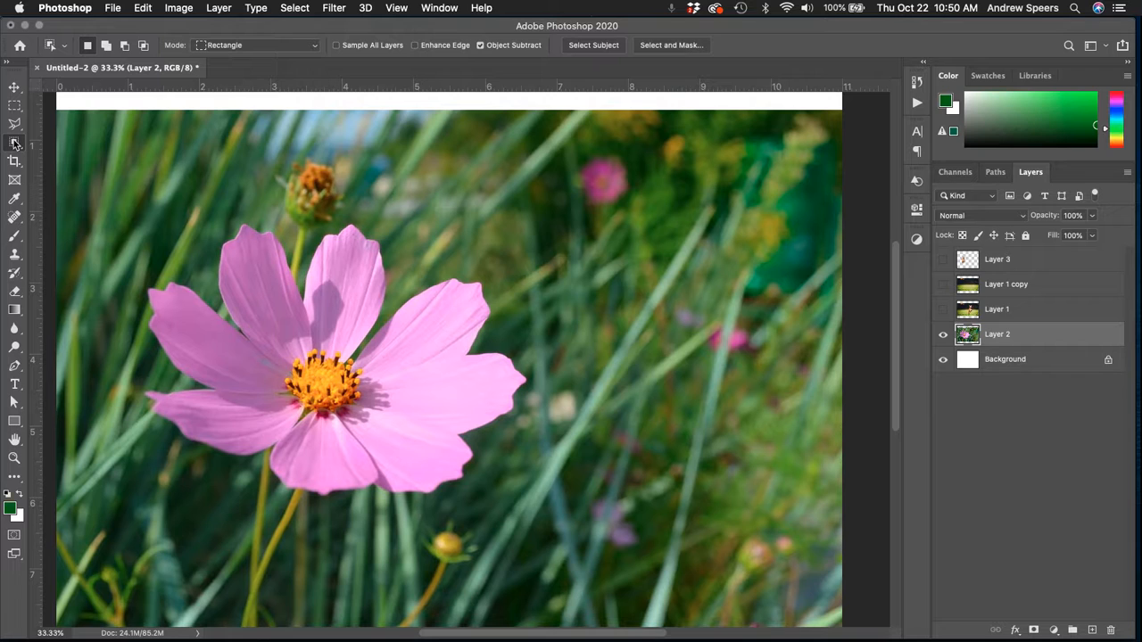
{"action": "left_click", "coordinate": [15, 143]}
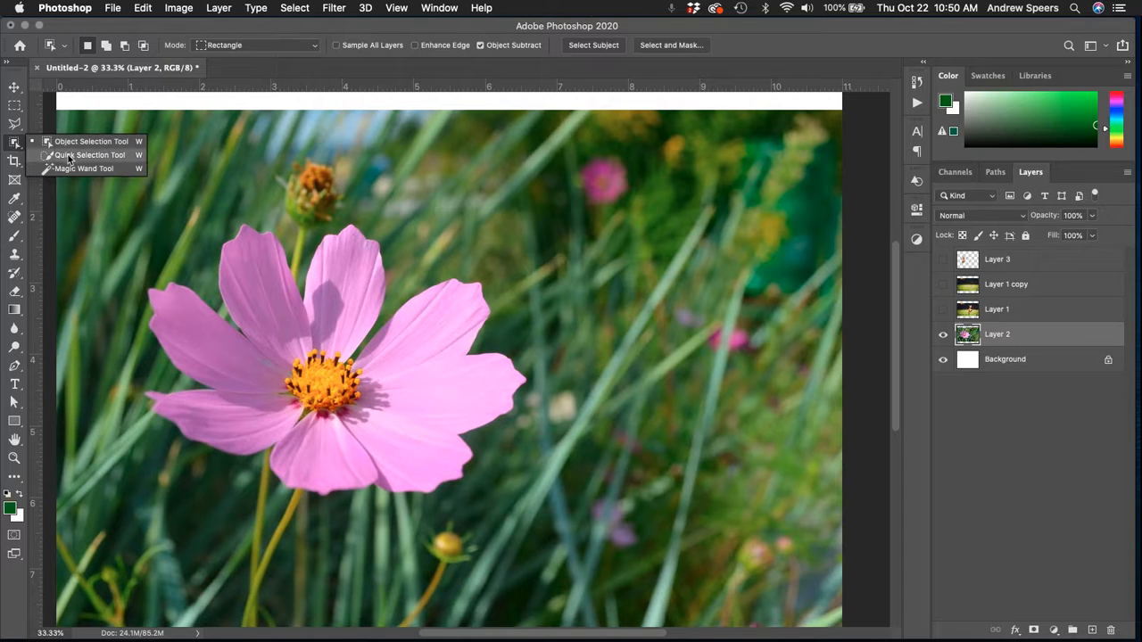
{"action": "mouse_move", "coordinate": [75, 168]}
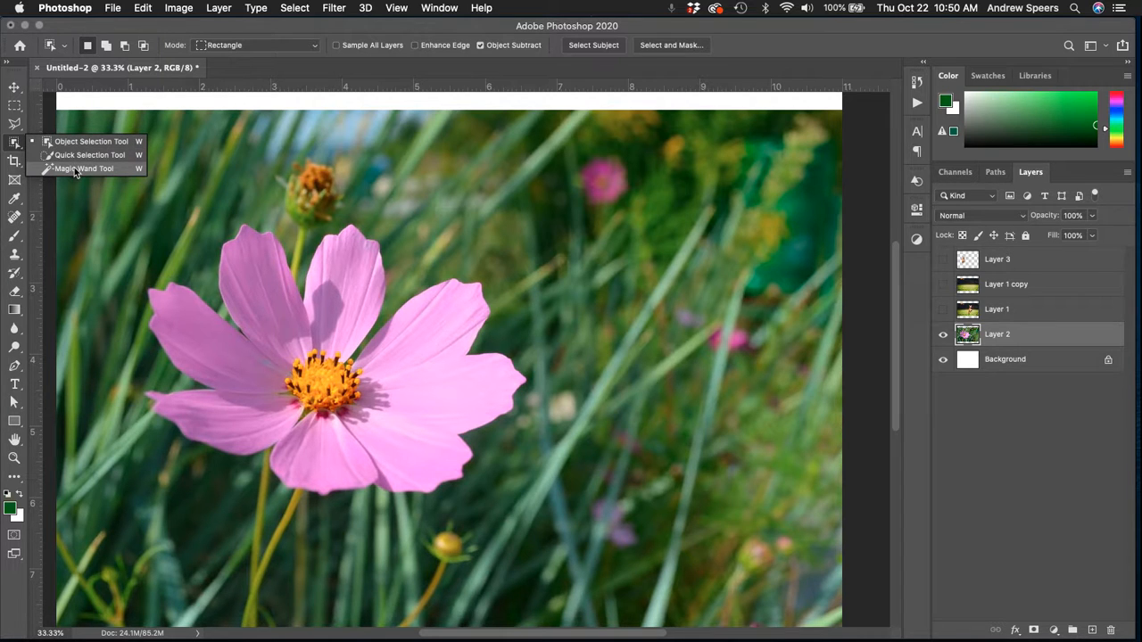
Paint a selection over the pink petals, then switch to the Lasso tool and clear the selection
{"action": "left_click", "coordinate": [82, 168]}
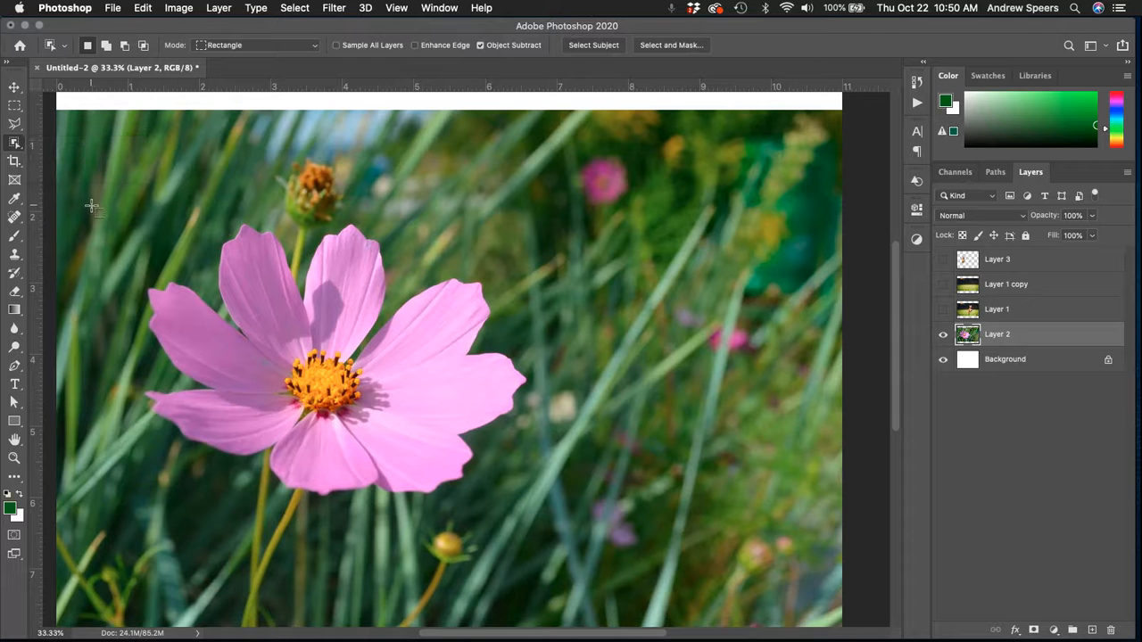
{"action": "left_click_drag", "start_coordinate": [105, 207], "coordinate": [550, 533]}
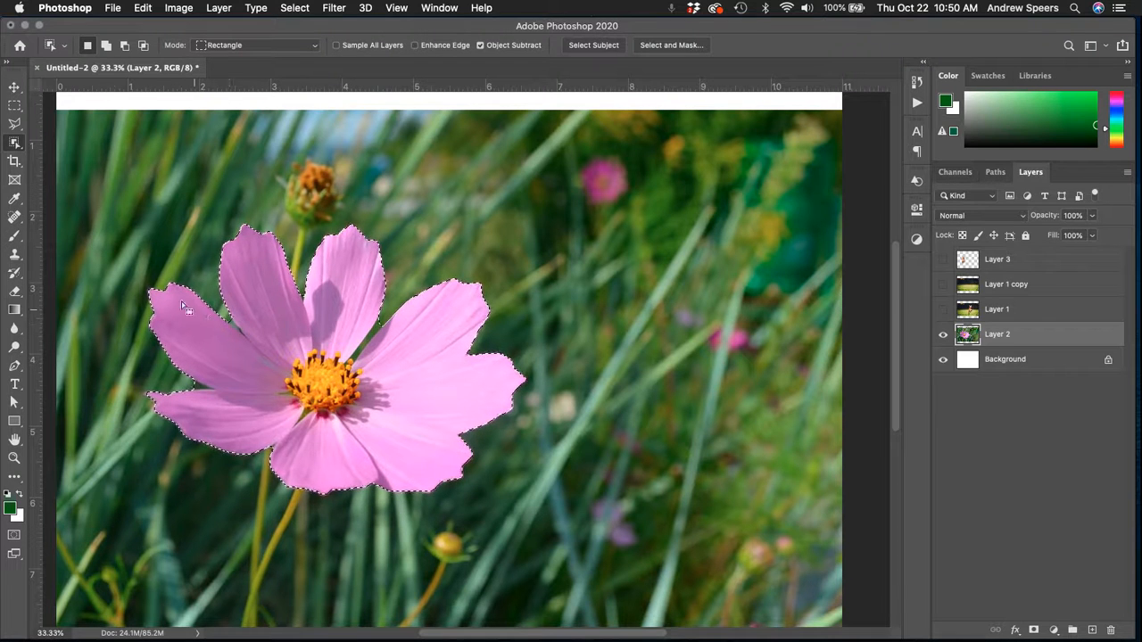
{"action": "left_click", "coordinate": [14, 142]}
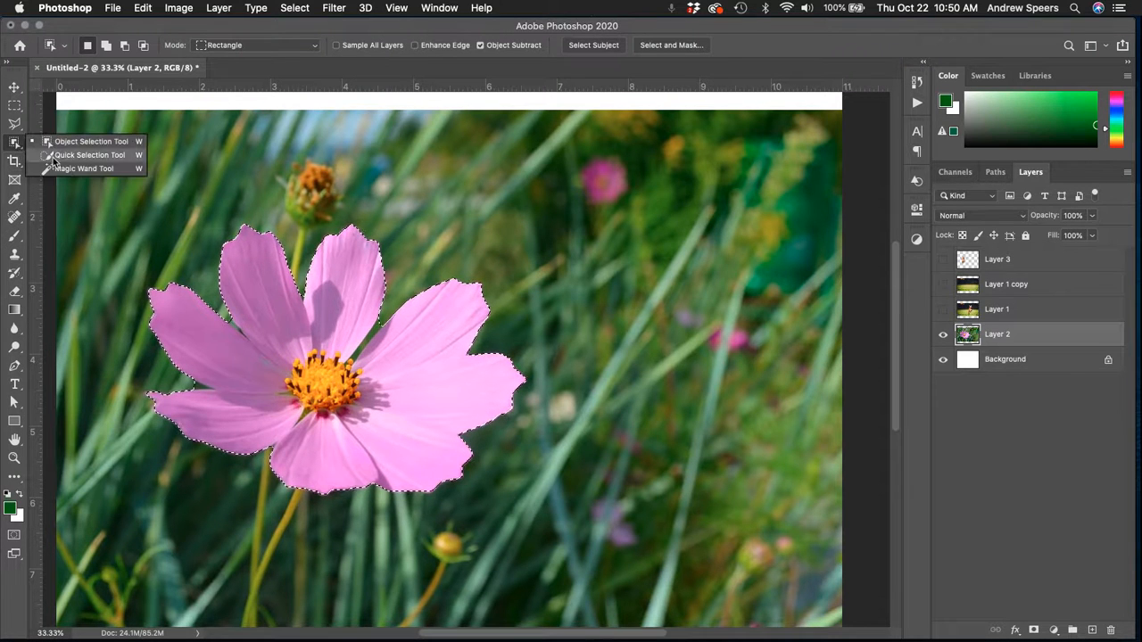
{"action": "left_click", "coordinate": [84, 154]}
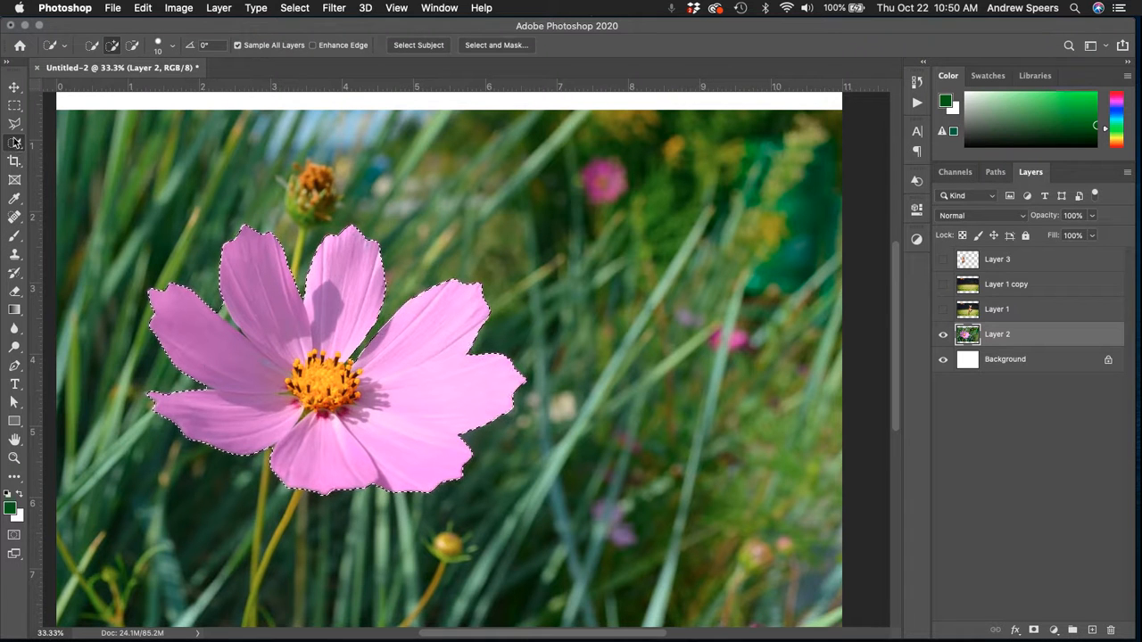
{"action": "mouse_move", "coordinate": [14, 125]}
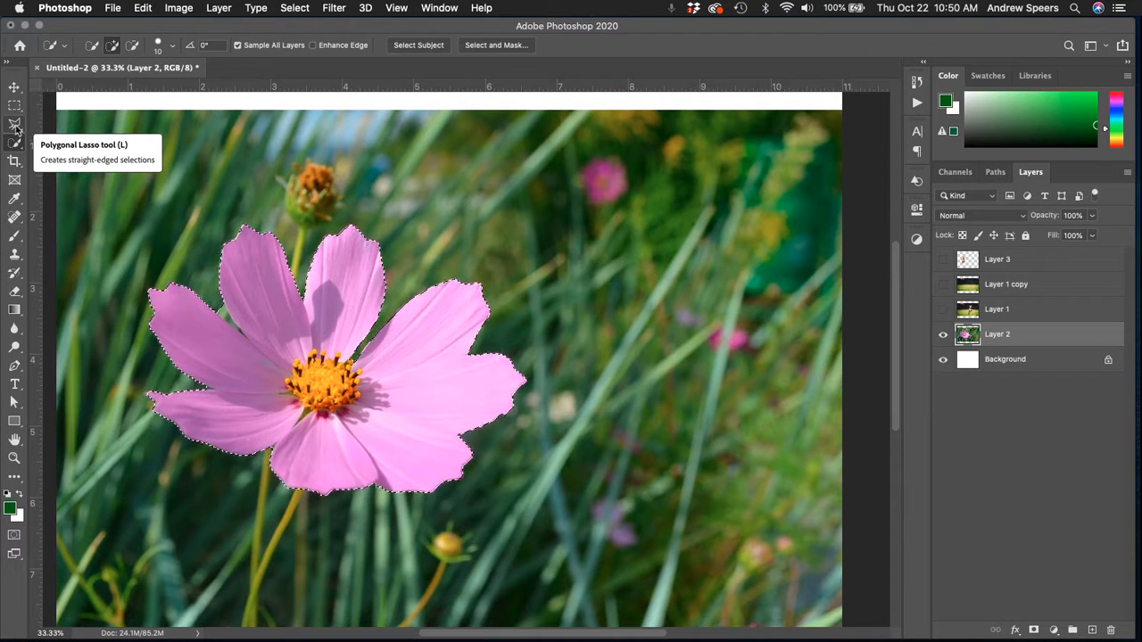
{"action": "left_click", "coordinate": [14, 125]}
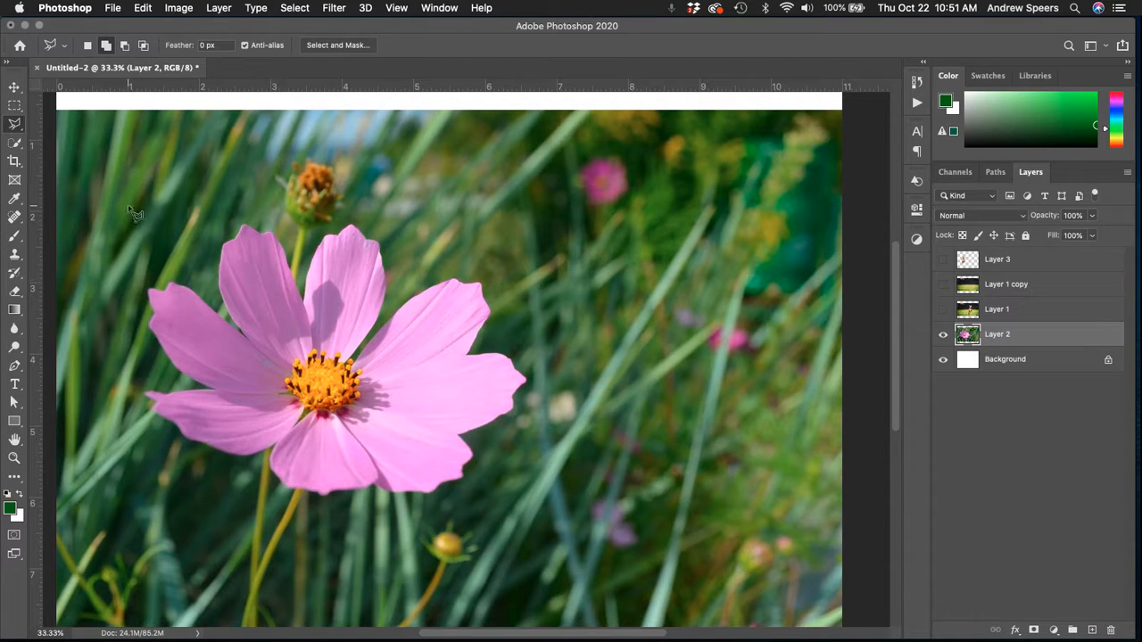
Paint a Quick Selection over the whole pink flower, petals and centre
{"action": "left_click", "coordinate": [15, 123]}
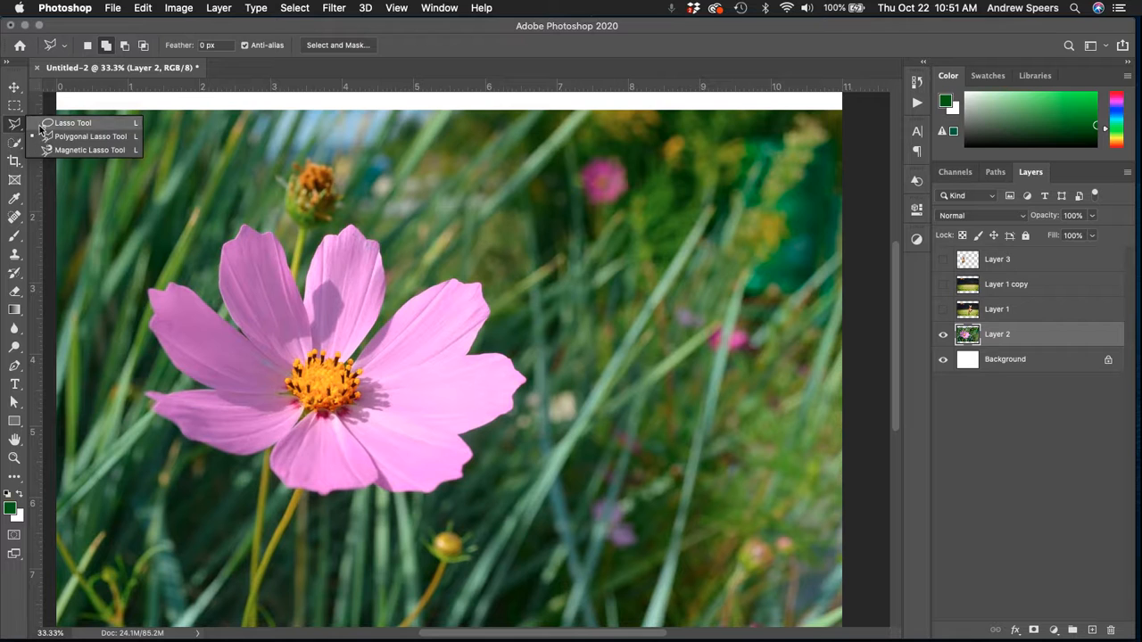
{"action": "left_click", "coordinate": [15, 143]}
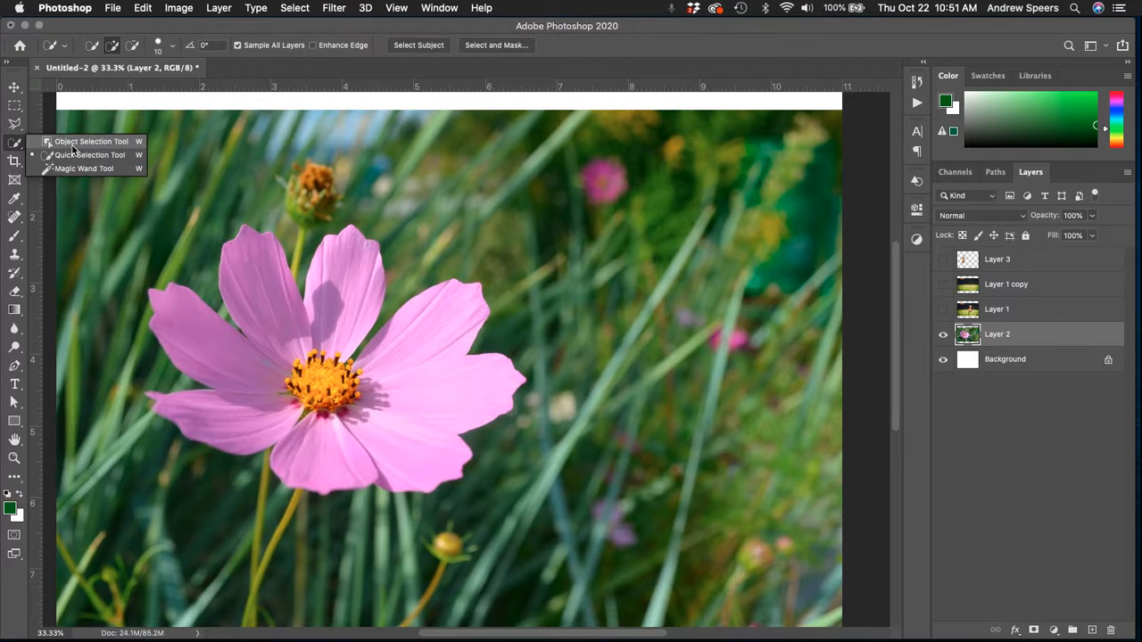
{"action": "left_click_drag", "start_coordinate": [86, 178], "coordinate": [543, 521]}
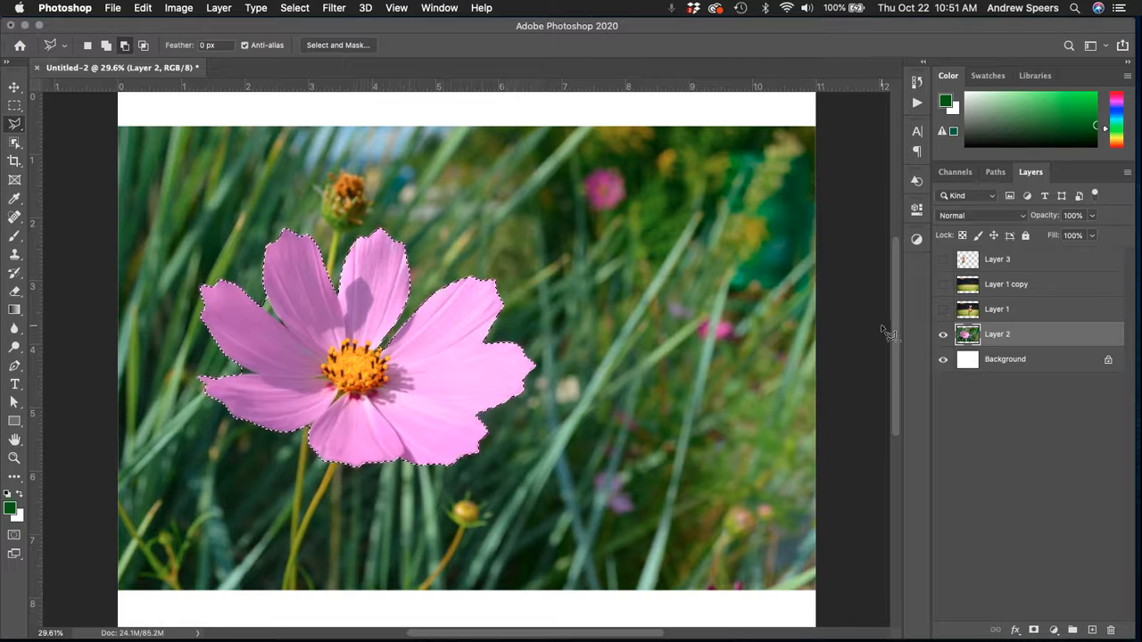
{"action": "left_click", "coordinate": [1055, 630]}
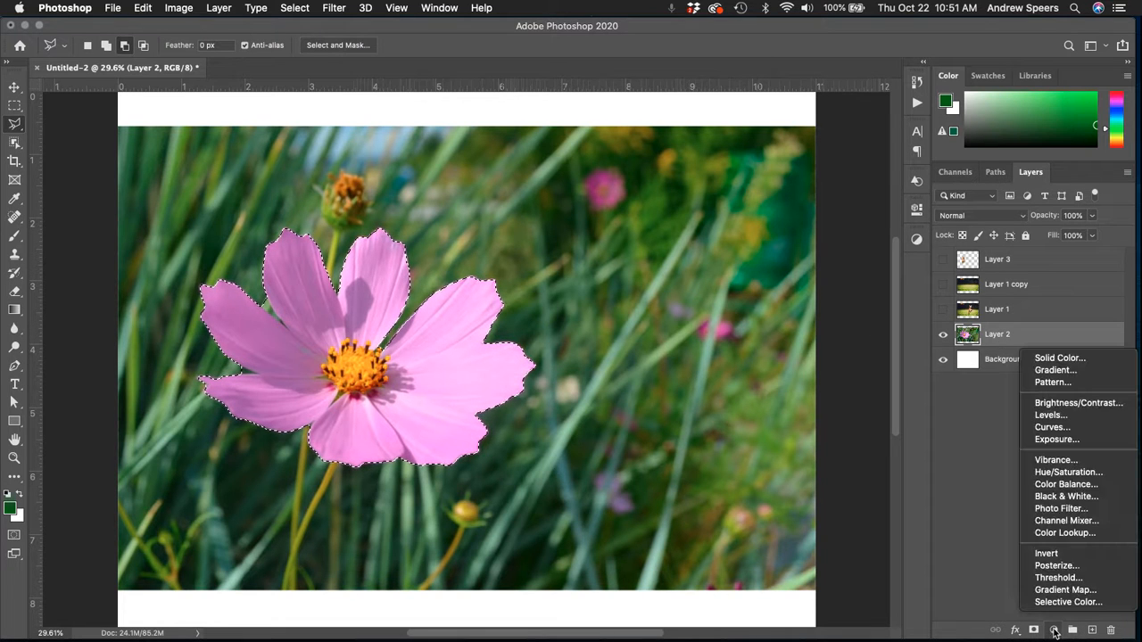
{"action": "mouse_move", "coordinate": [1067, 496]}
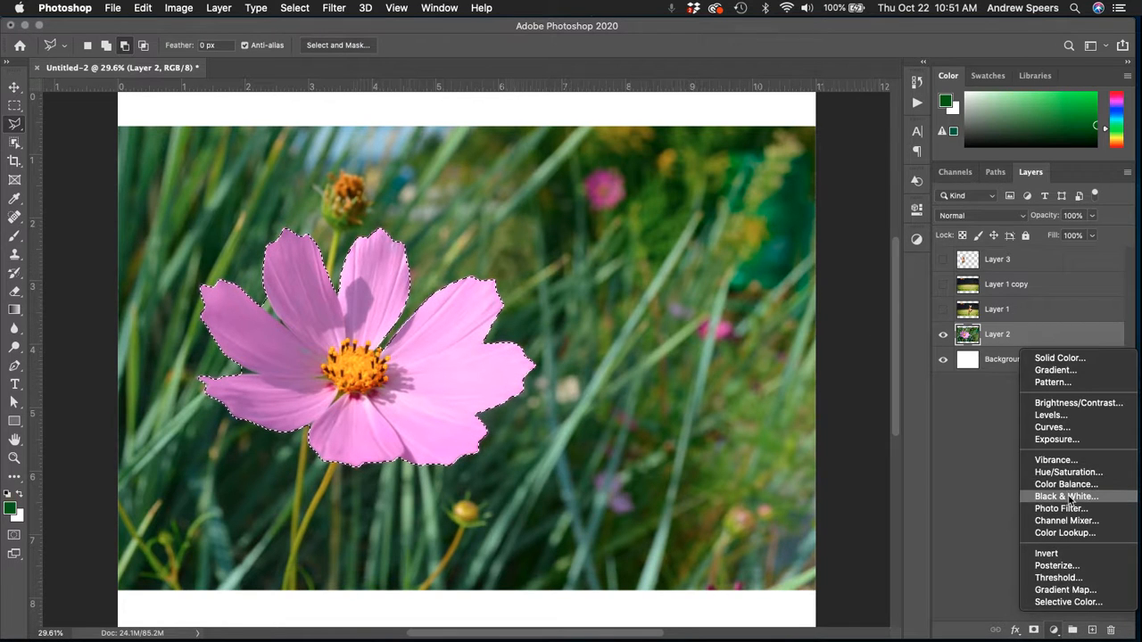
{"action": "left_click", "coordinate": [1065, 496]}
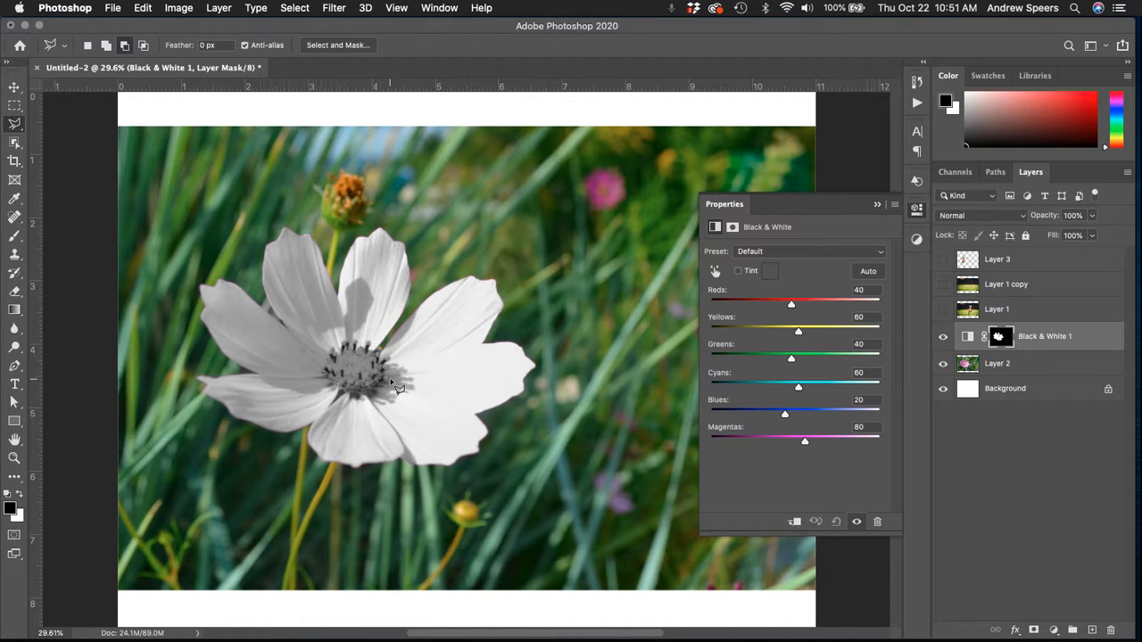
{"action": "mouse_move", "coordinate": [402, 212]}
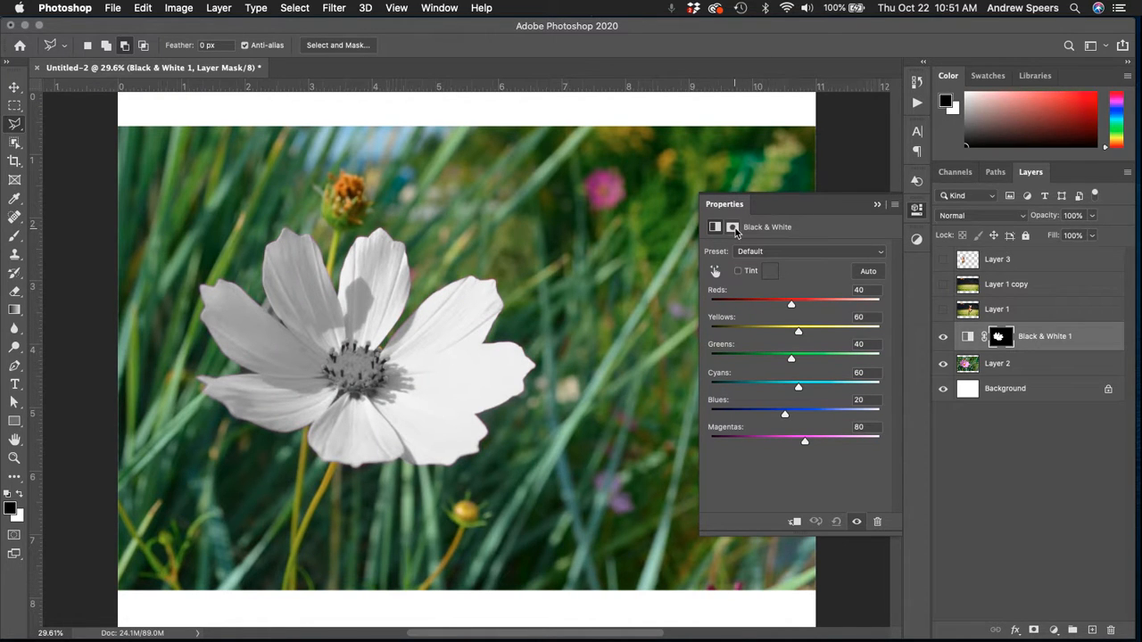
{"action": "left_click", "coordinate": [732, 227]}
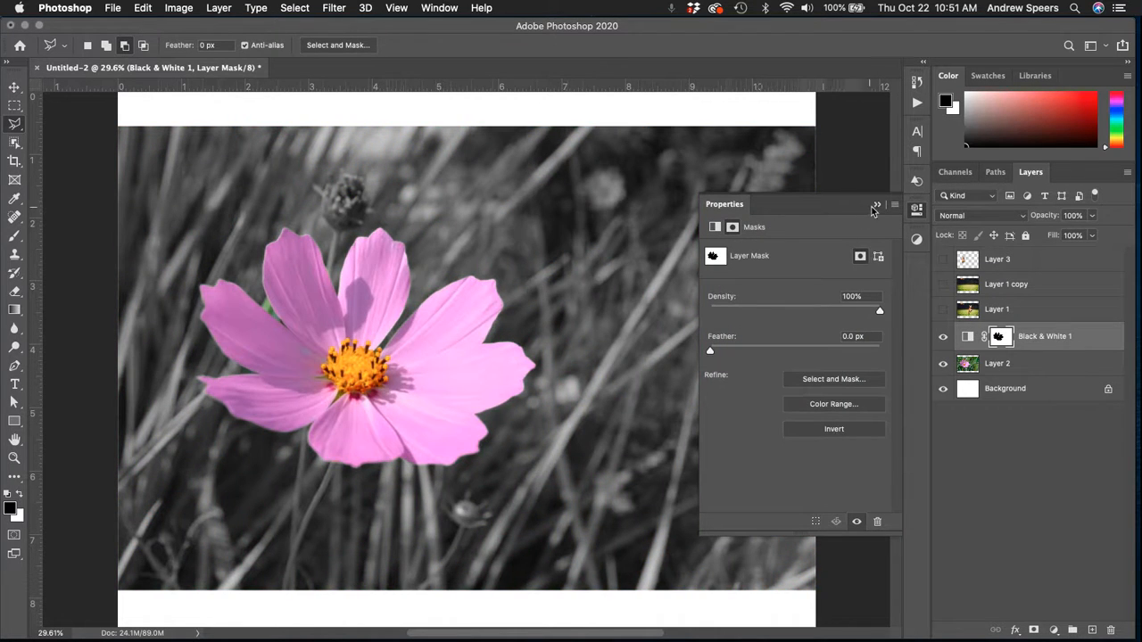
{"action": "left_click", "coordinate": [876, 203]}
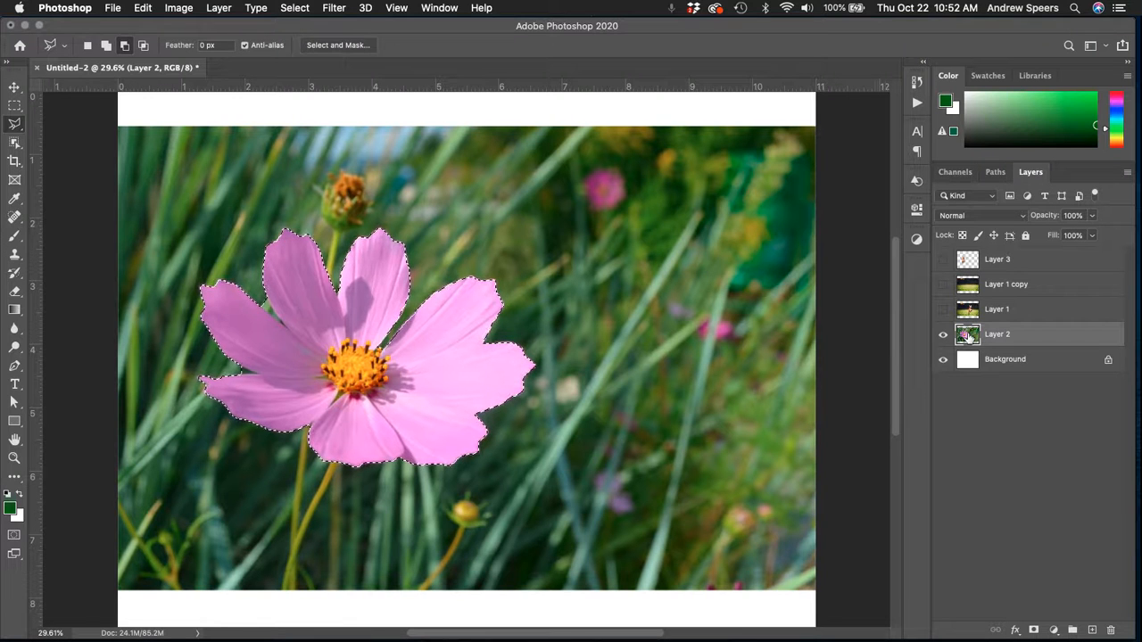
{"action": "mouse_move", "coordinate": [967, 335]}
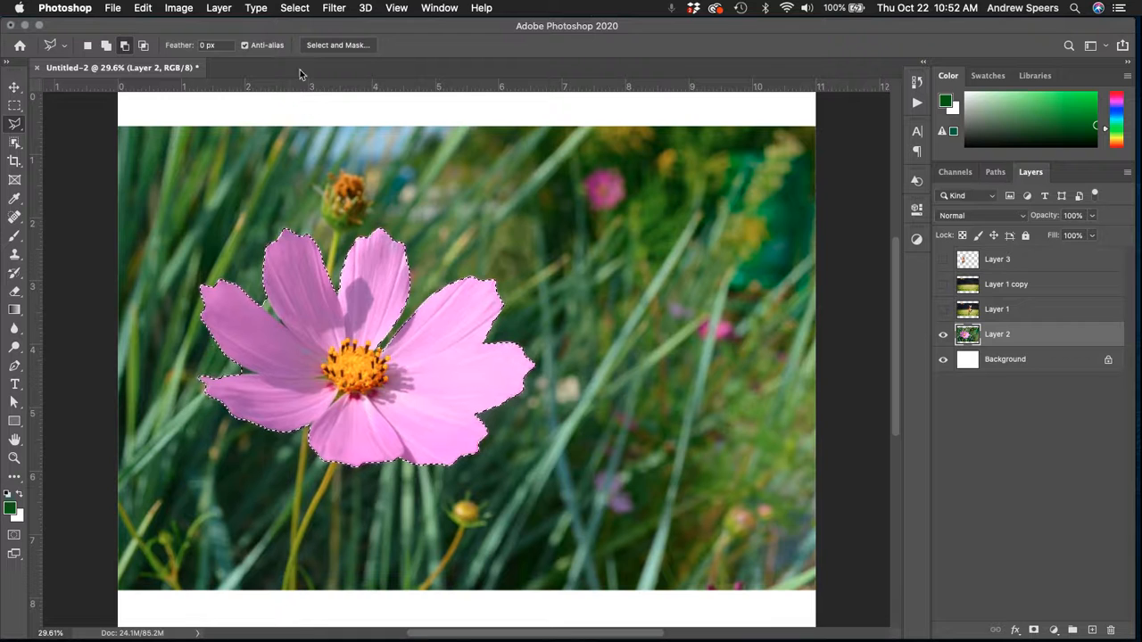
Invert the selection onto the background and add a Black & White adjustment layer to it
{"action": "left_click", "coordinate": [295, 7]}
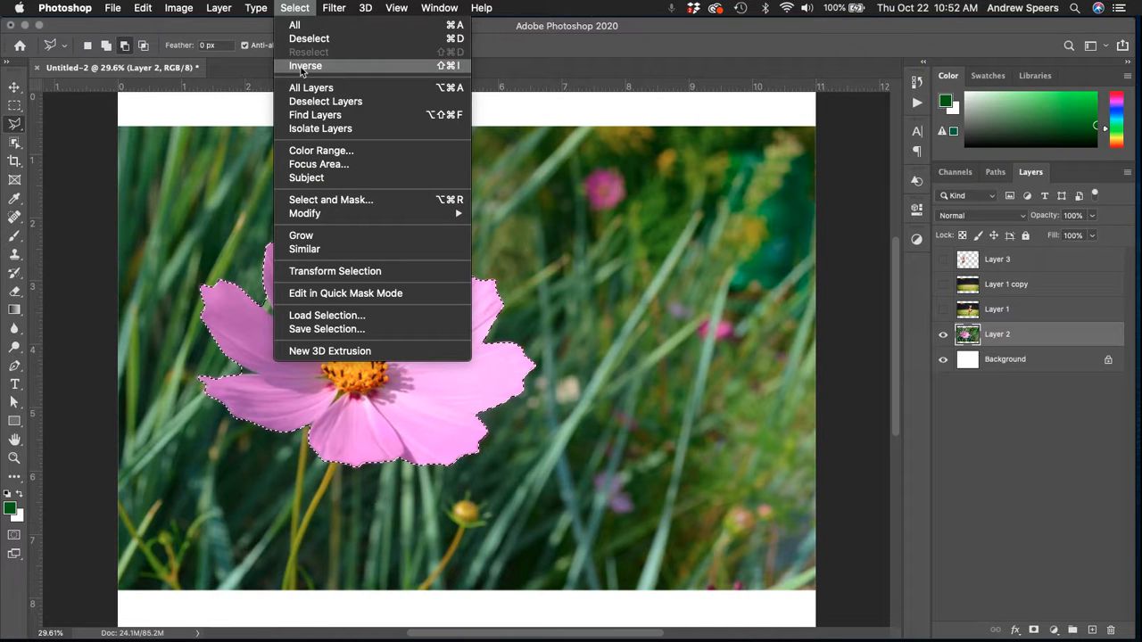
{"action": "left_click", "coordinate": [305, 64]}
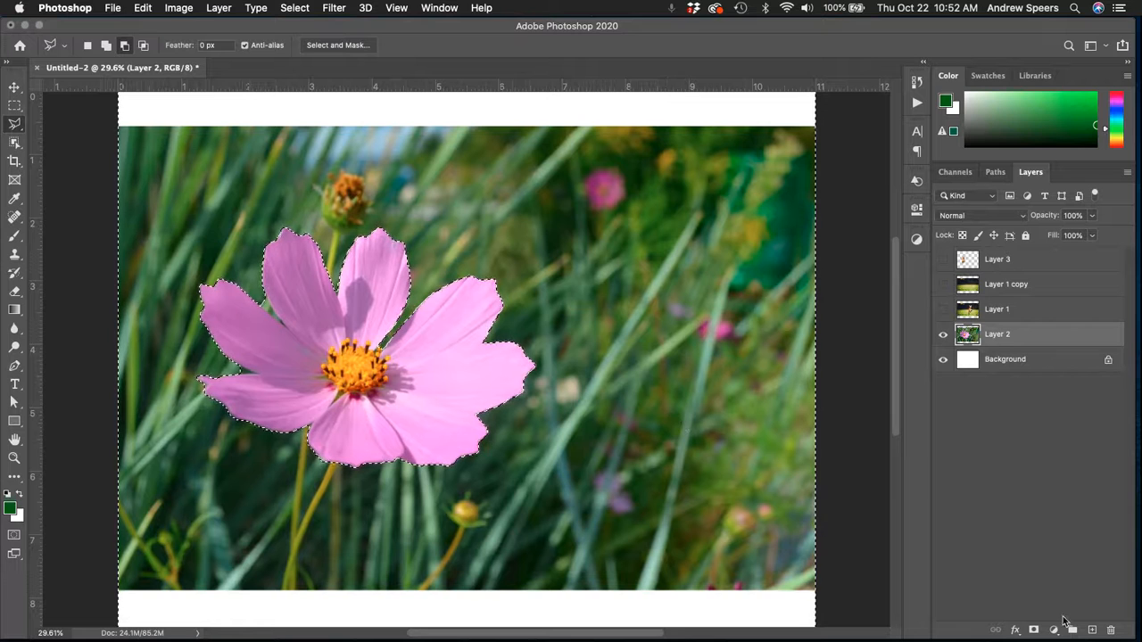
{"action": "left_click", "coordinate": [1052, 630]}
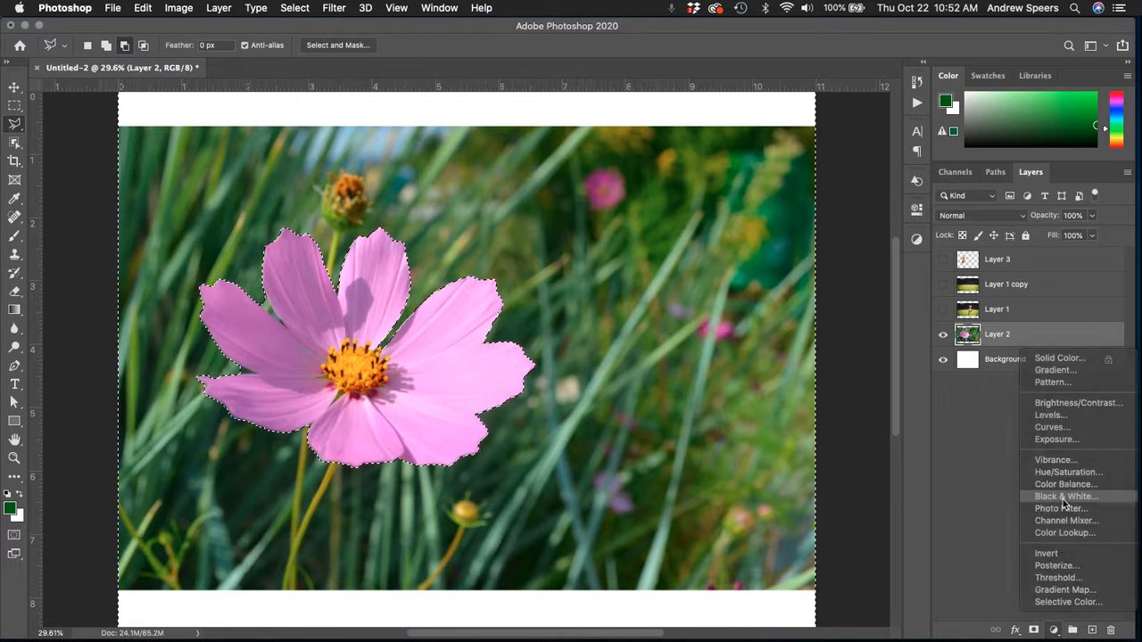
{"action": "left_click", "coordinate": [1064, 496]}
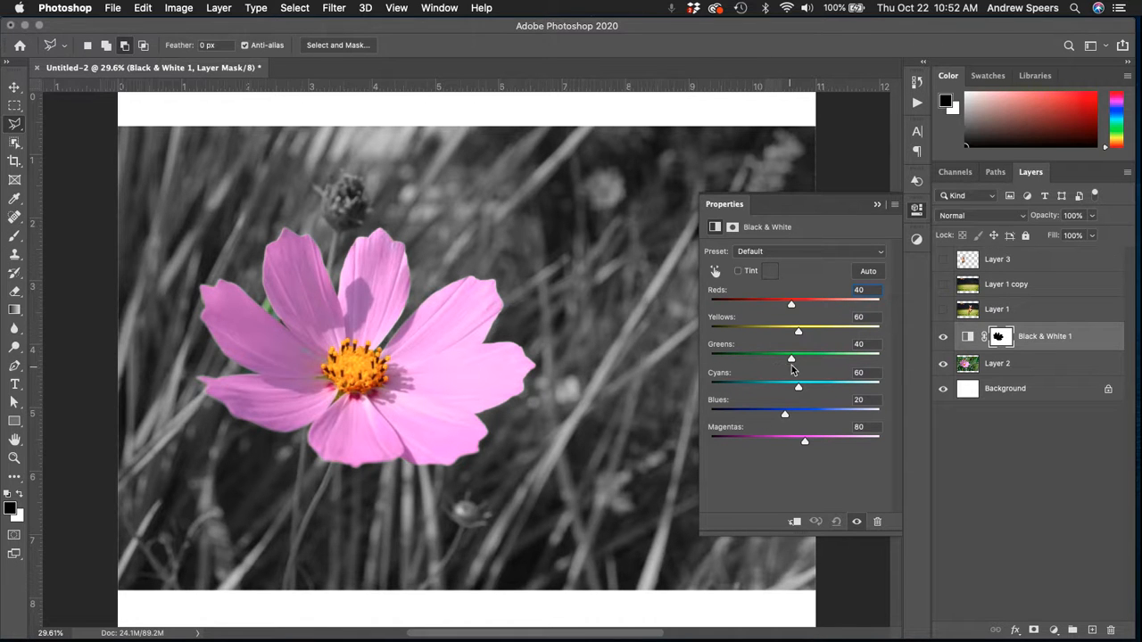
Lower the Greens slider to about -47 to darken the grey grass, then close Properties
{"action": "left_click_drag", "start_coordinate": [799, 357], "coordinate": [776, 357]}
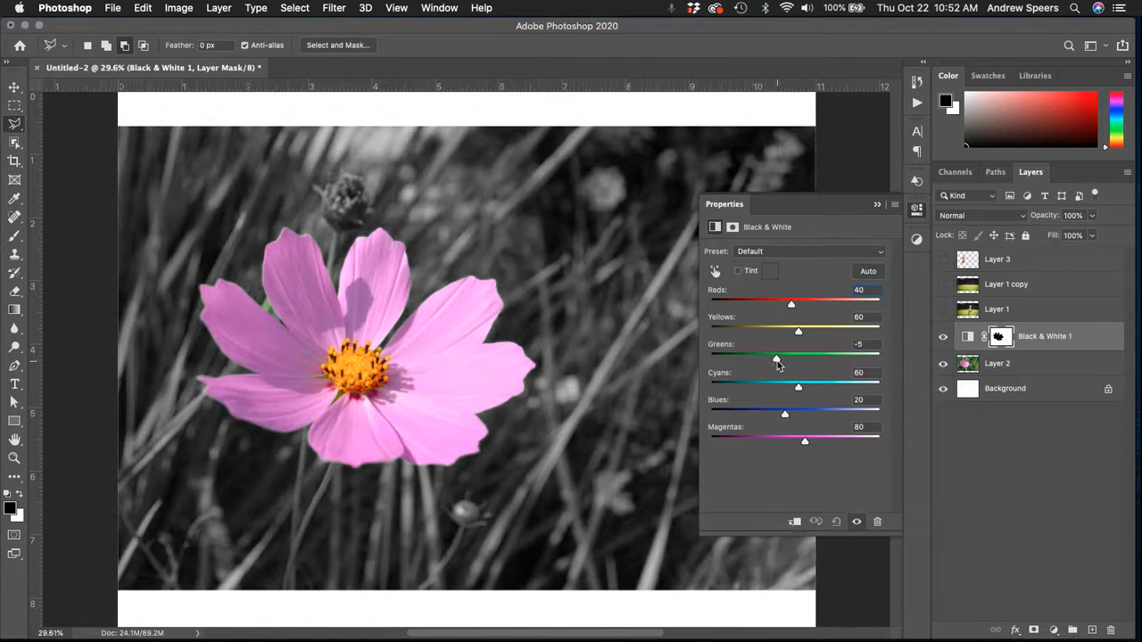
{"action": "left_click_drag", "start_coordinate": [776, 357], "coordinate": [762, 357]}
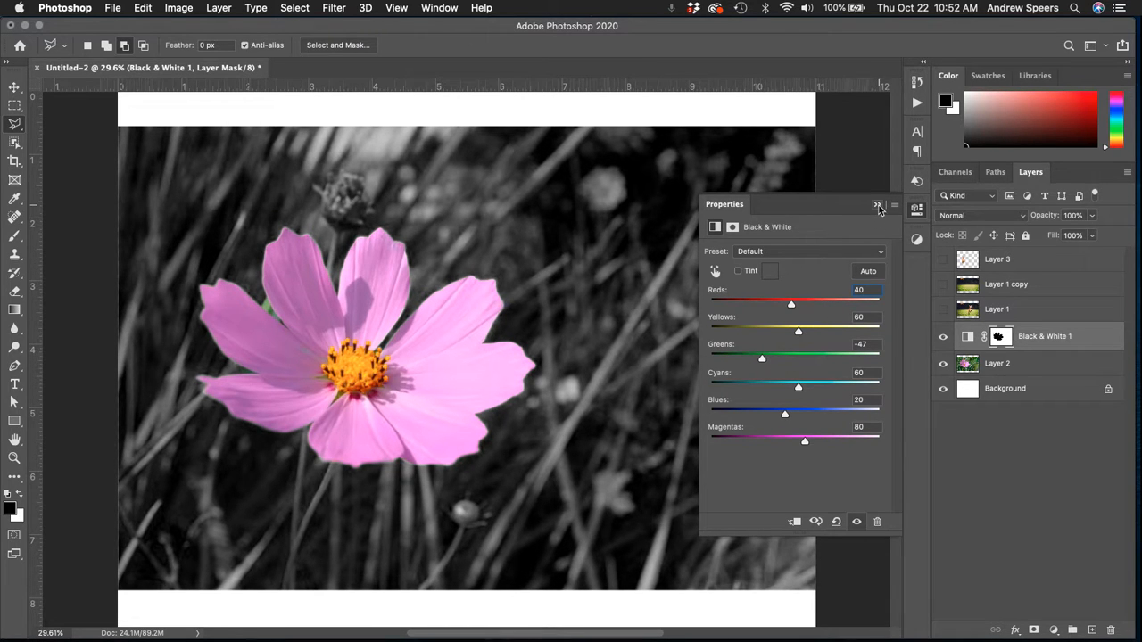
{"action": "left_click", "coordinate": [878, 203]}
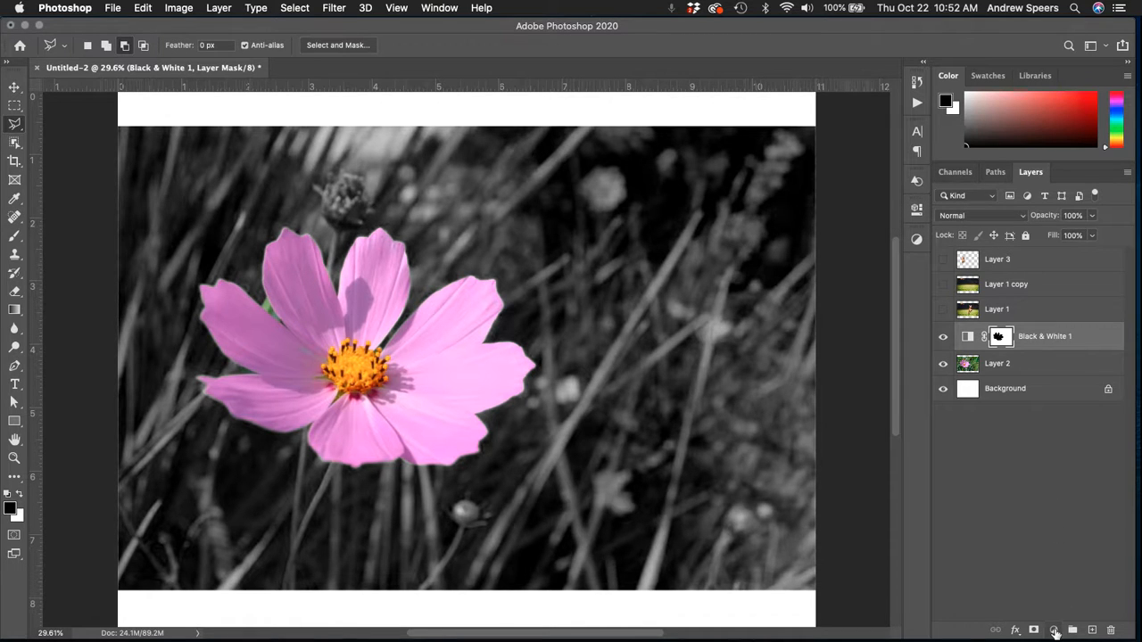
Add a Hue/Saturation adjustment layer and shift Hue to about +112 so the petals turn yellow
{"action": "left_click", "coordinate": [1054, 630]}
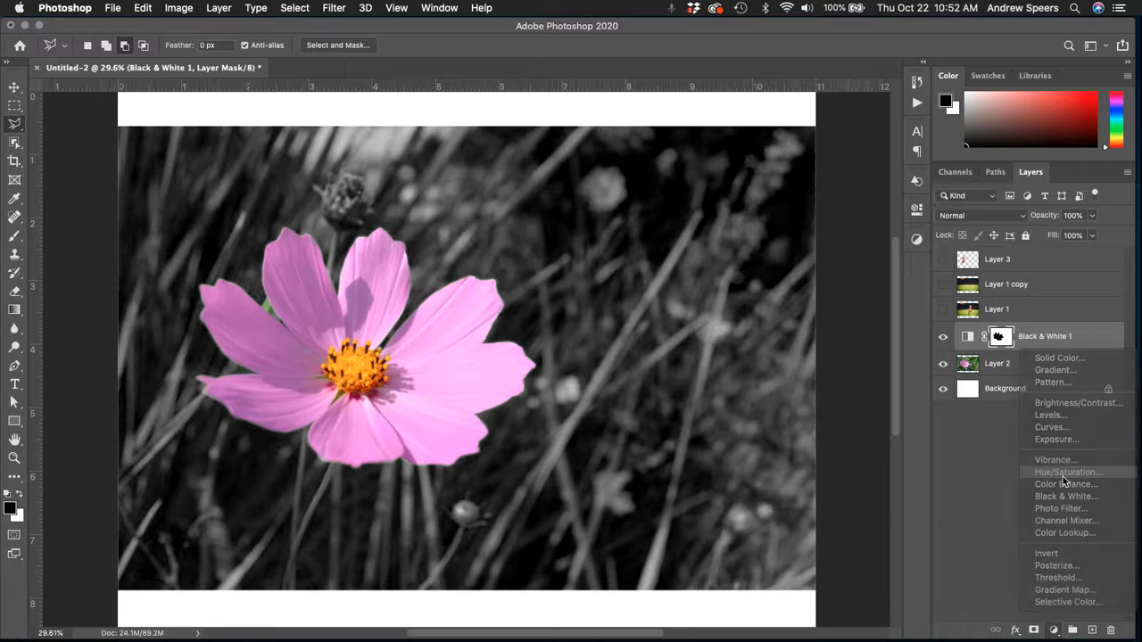
{"action": "left_click", "coordinate": [1067, 471]}
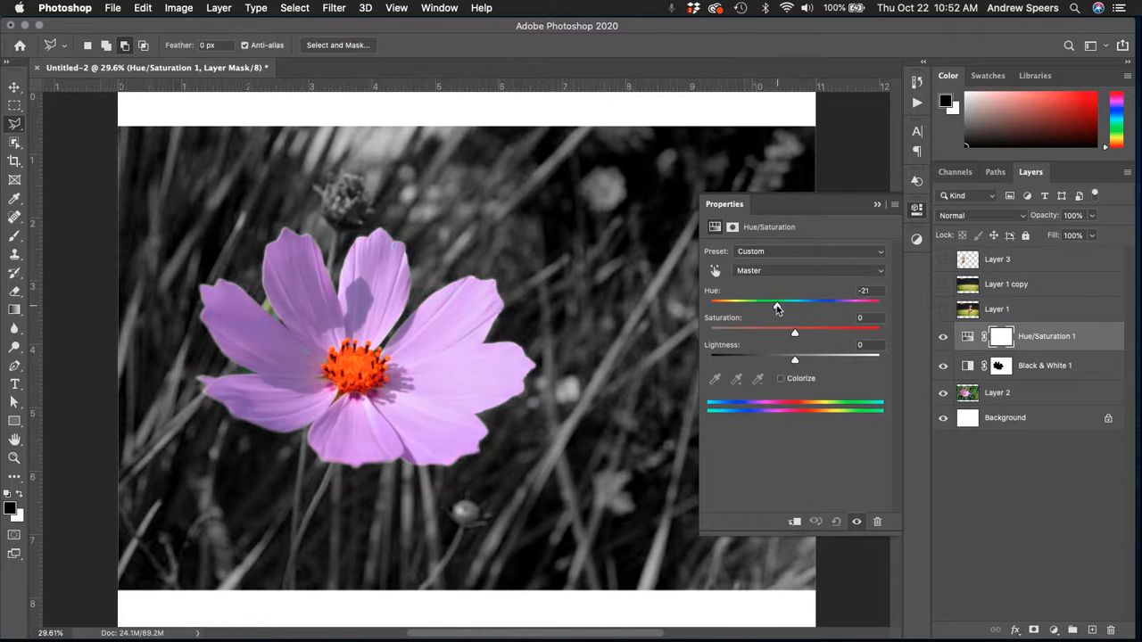
{"action": "left_click_drag", "start_coordinate": [778, 305], "coordinate": [773, 305]}
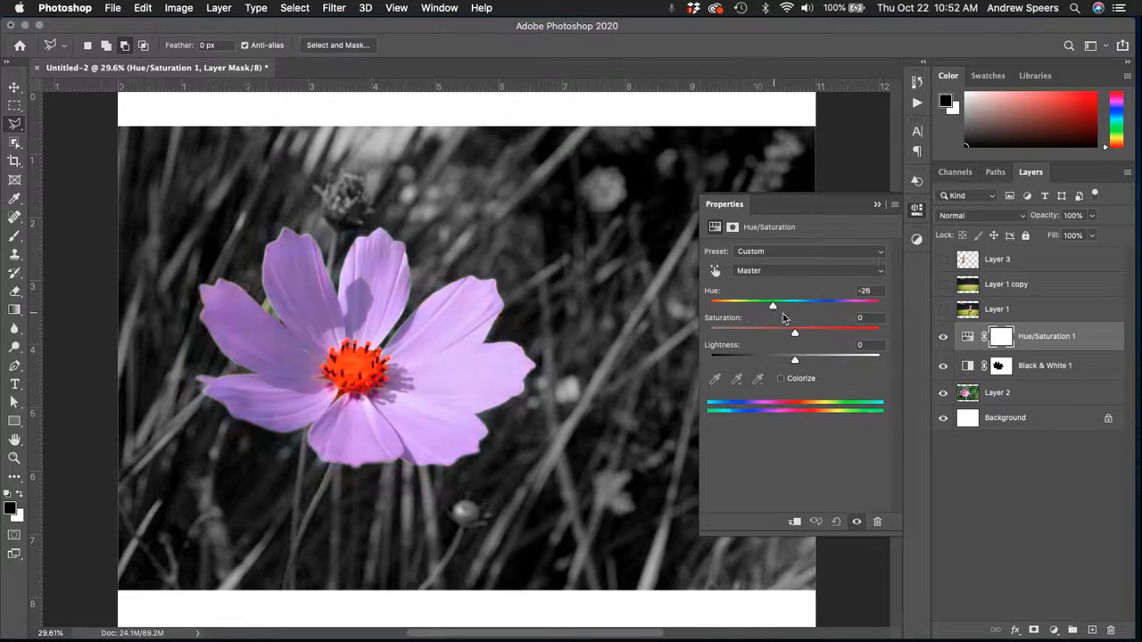
{"action": "left_click_drag", "start_coordinate": [772, 305], "coordinate": [753, 305]}
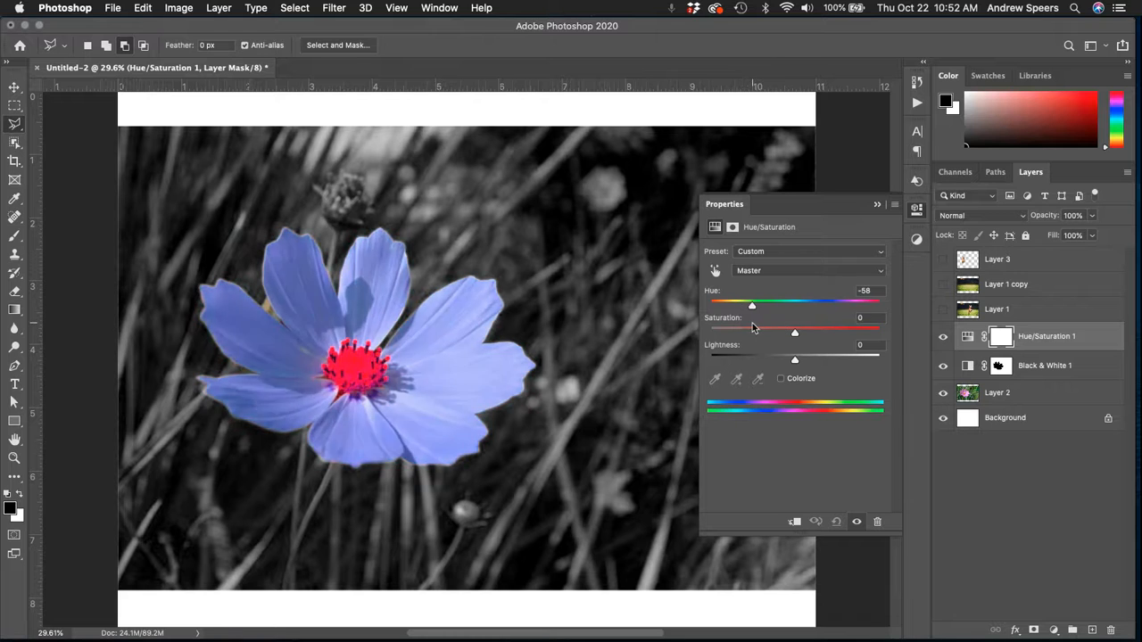
{"action": "left_click_drag", "start_coordinate": [751, 306], "coordinate": [851, 305]}
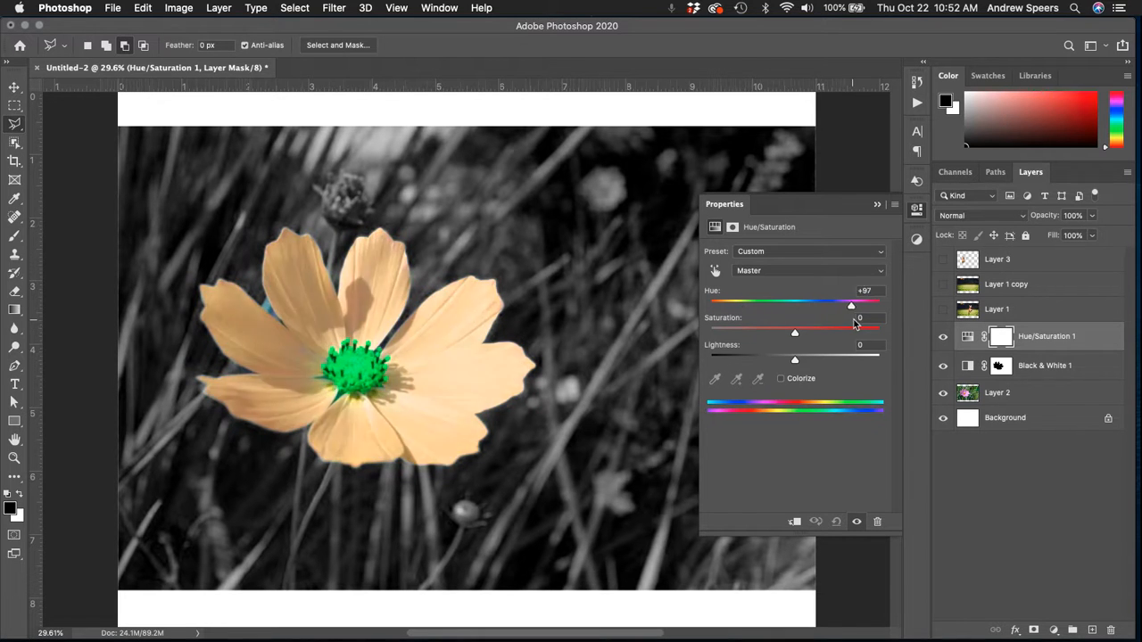
{"action": "left_click_drag", "start_coordinate": [850, 307], "coordinate": [856, 307]}
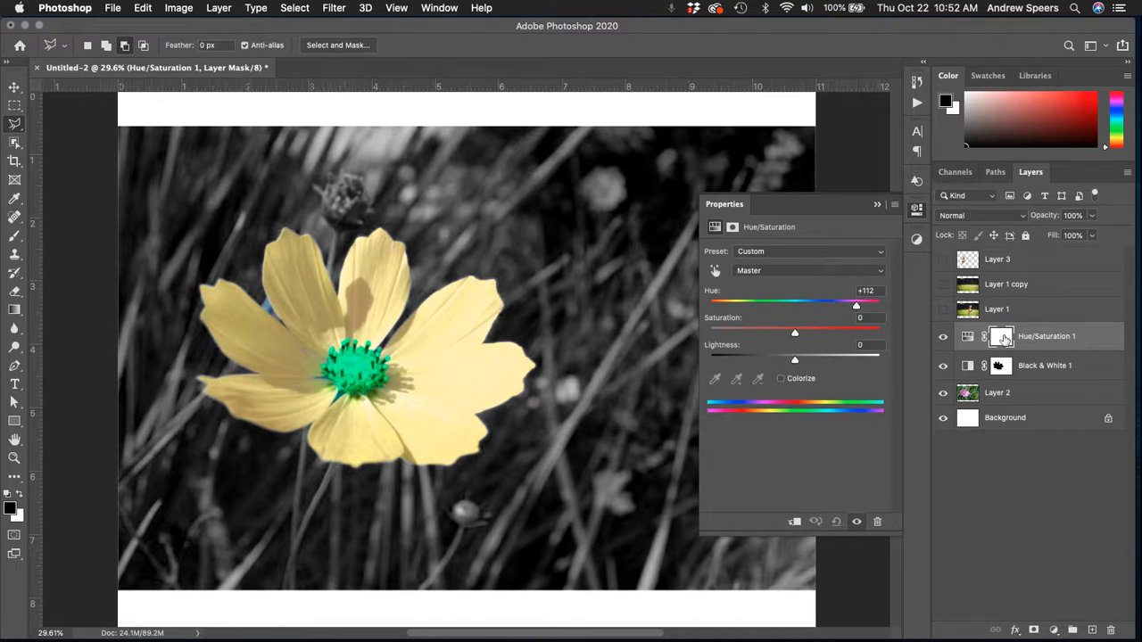
Show the adjustment's mask properties and select the Brush tool for masking
{"action": "left_click", "coordinate": [1001, 336]}
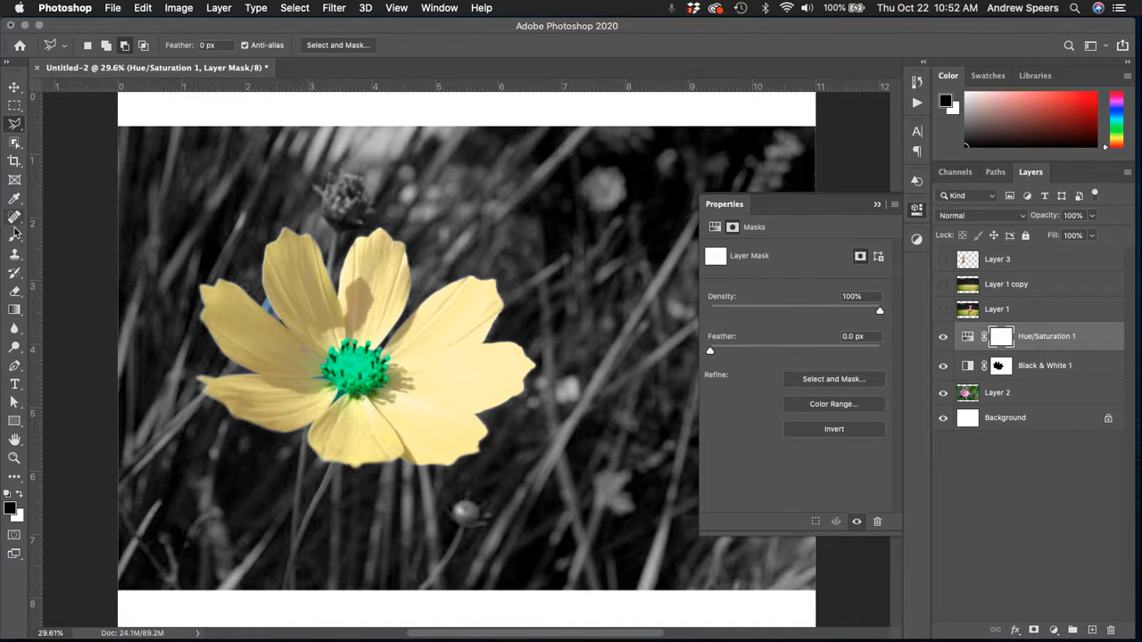
{"action": "left_click", "coordinate": [14, 235]}
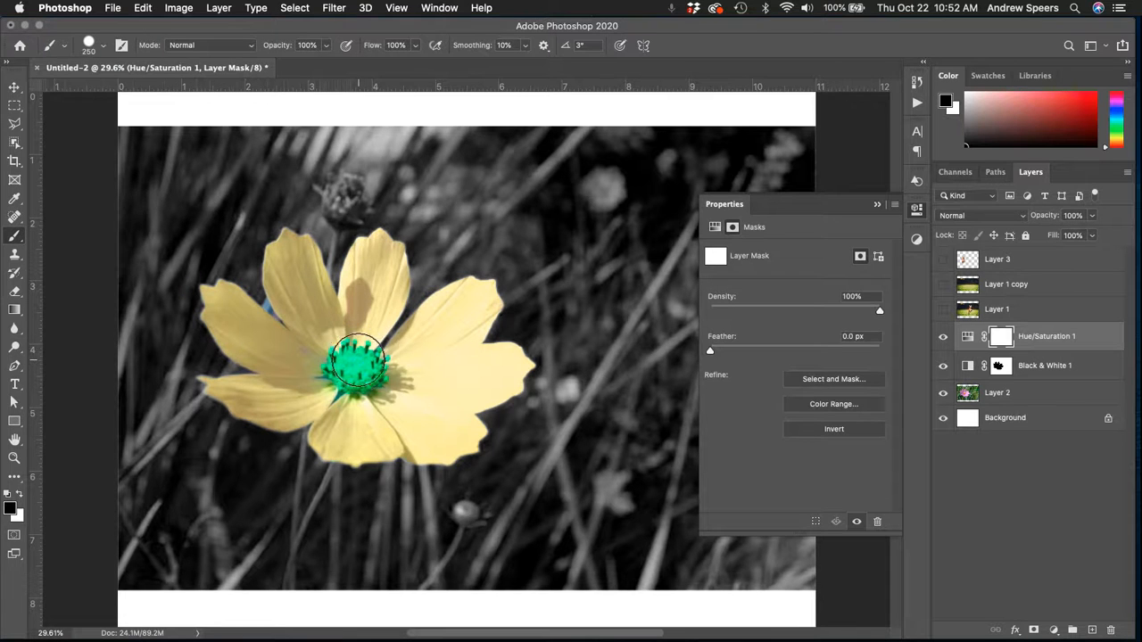